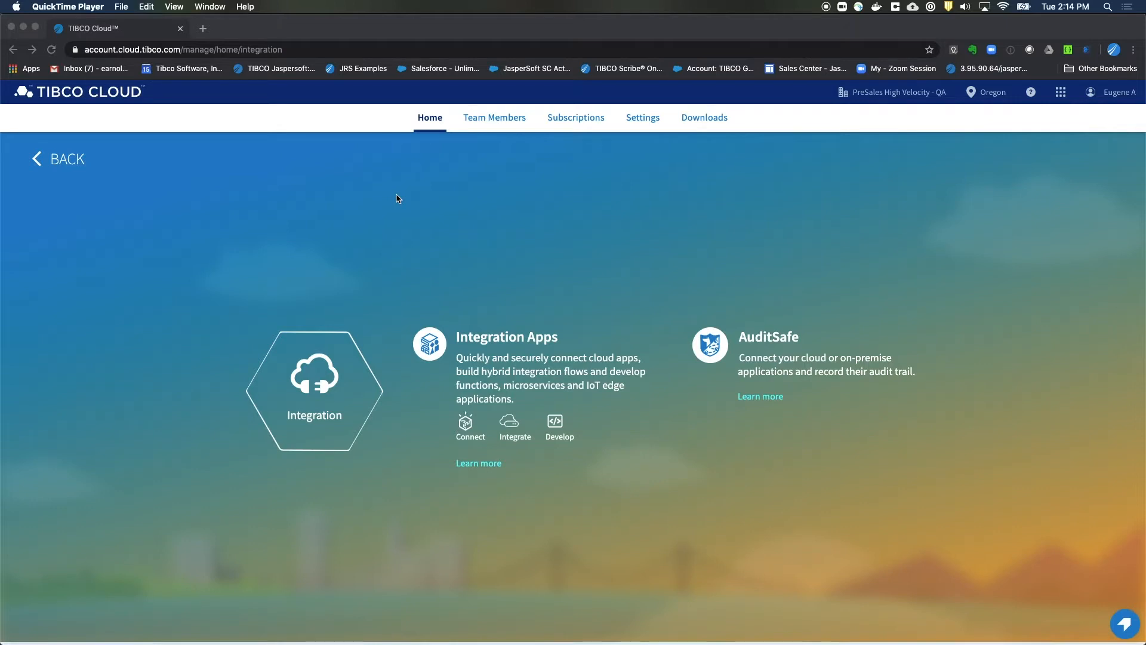
pyautogui.moveTo(439, 228)
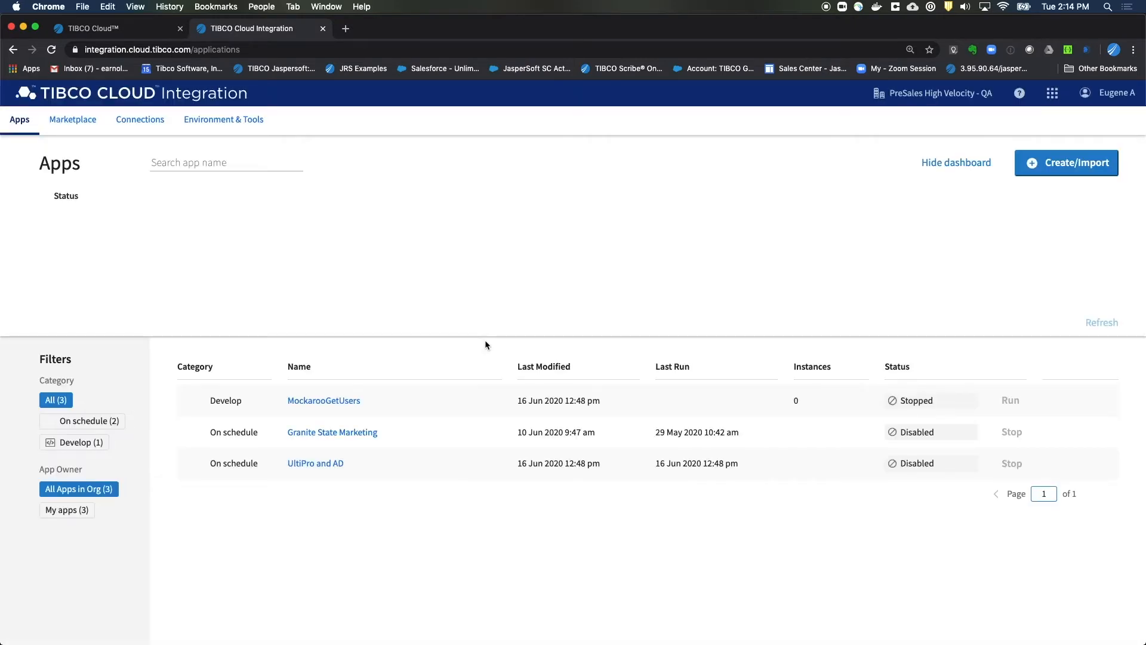
# Open Integration Apps from the TIBCO Cloud home to reach the Apps page.
pyautogui.click(955, 162)
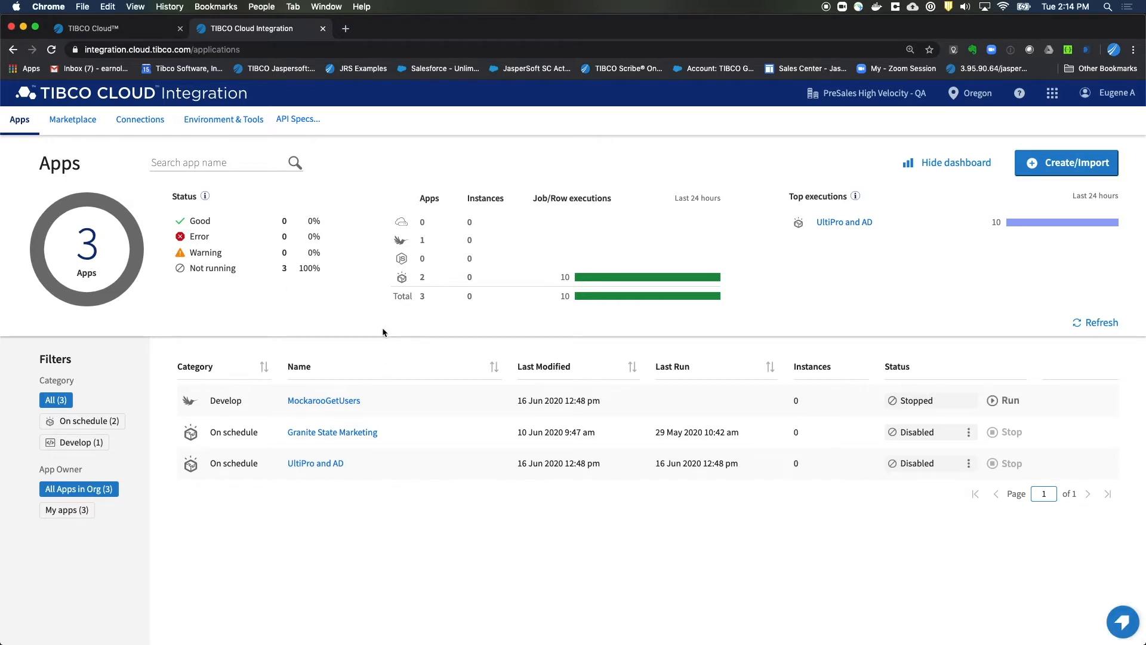
pyautogui.moveTo(141, 124)
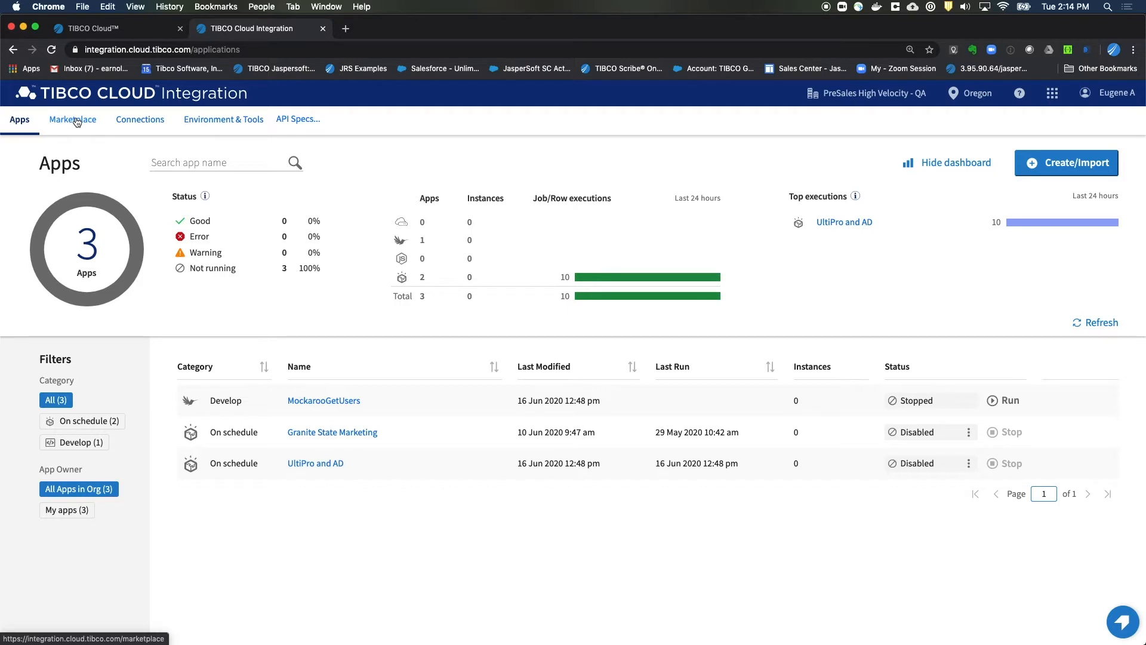
pyautogui.moveTo(83, 126)
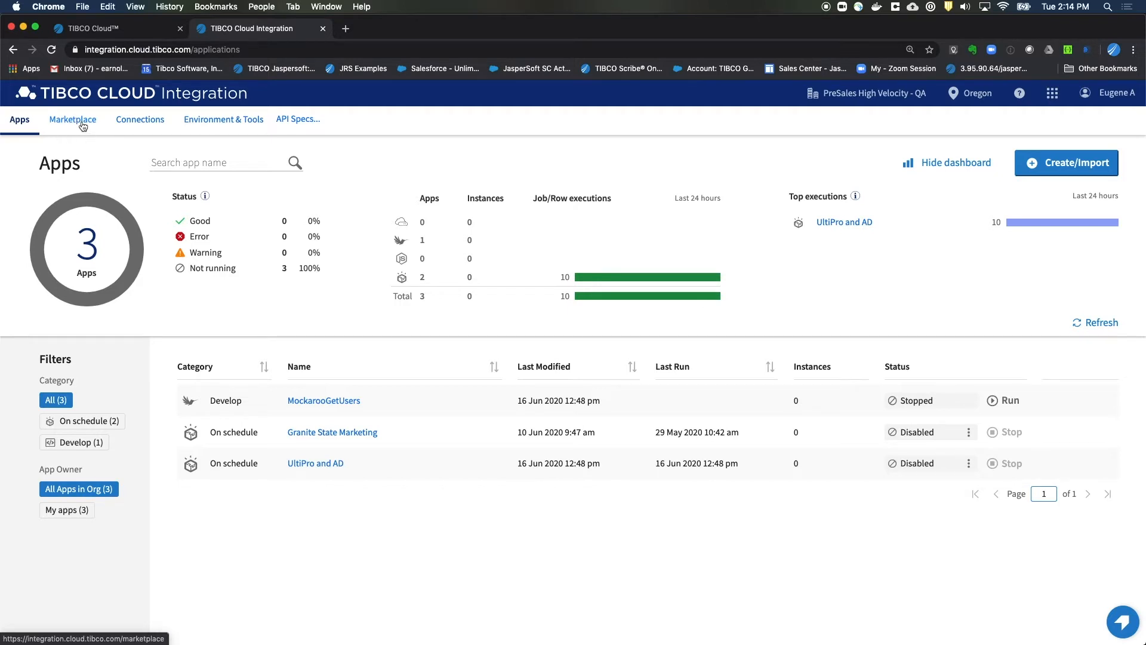
# In the Marketplace, filter to Connect, find HubSpot via 'hub' and enable its connector.
pyautogui.click(73, 119)
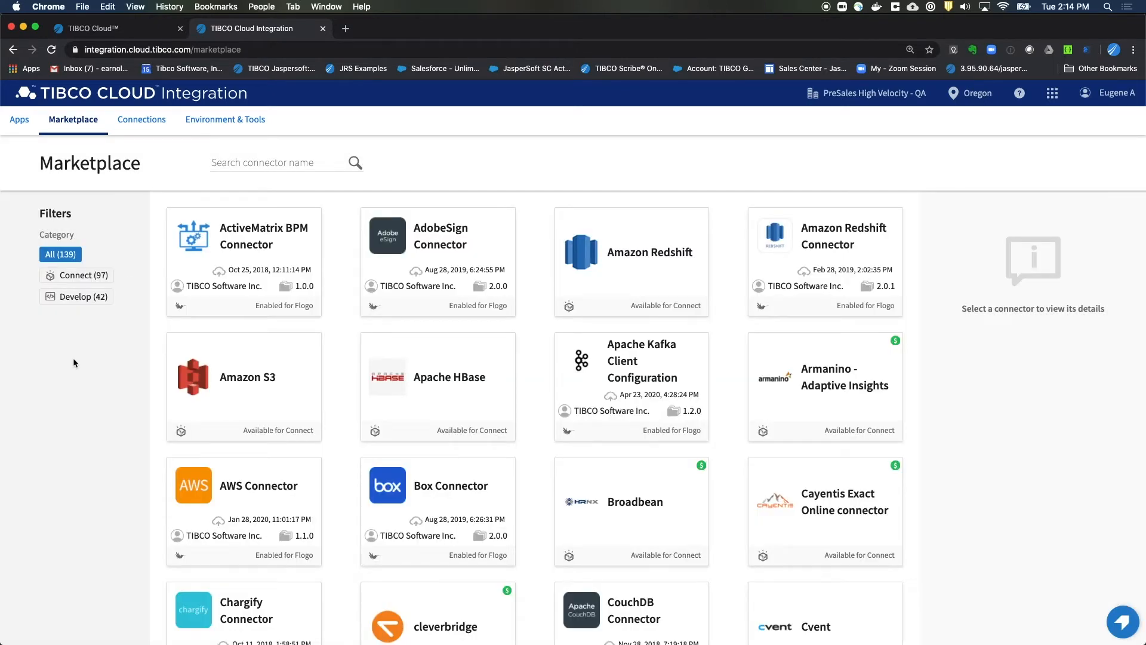
pyautogui.moveTo(132, 269)
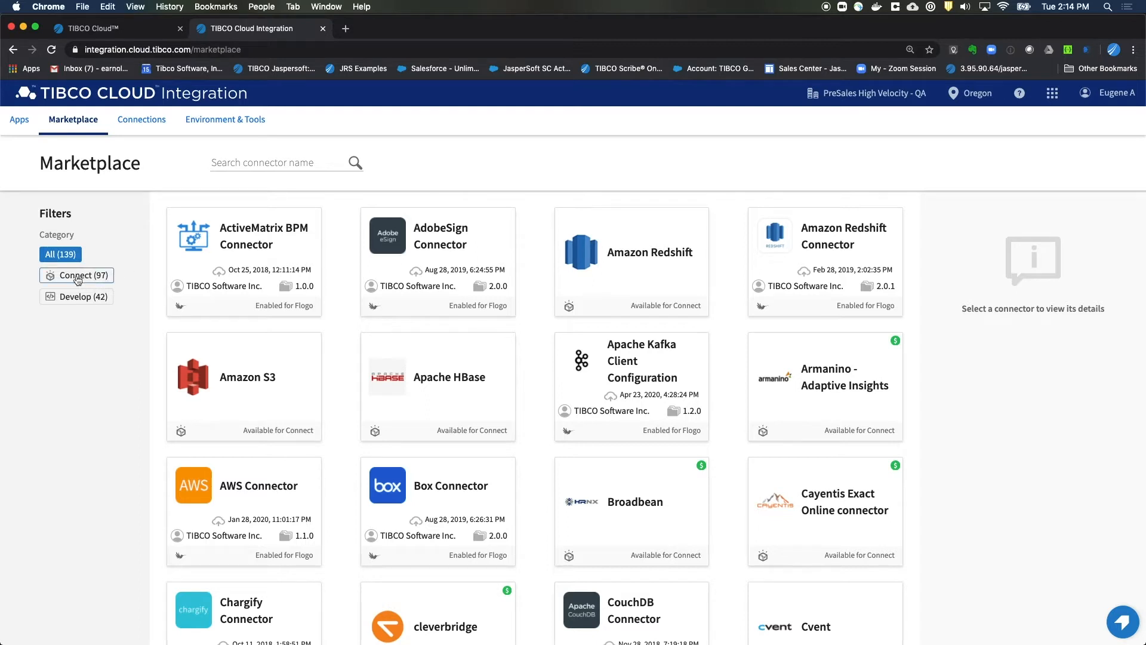
pyautogui.click(76, 274)
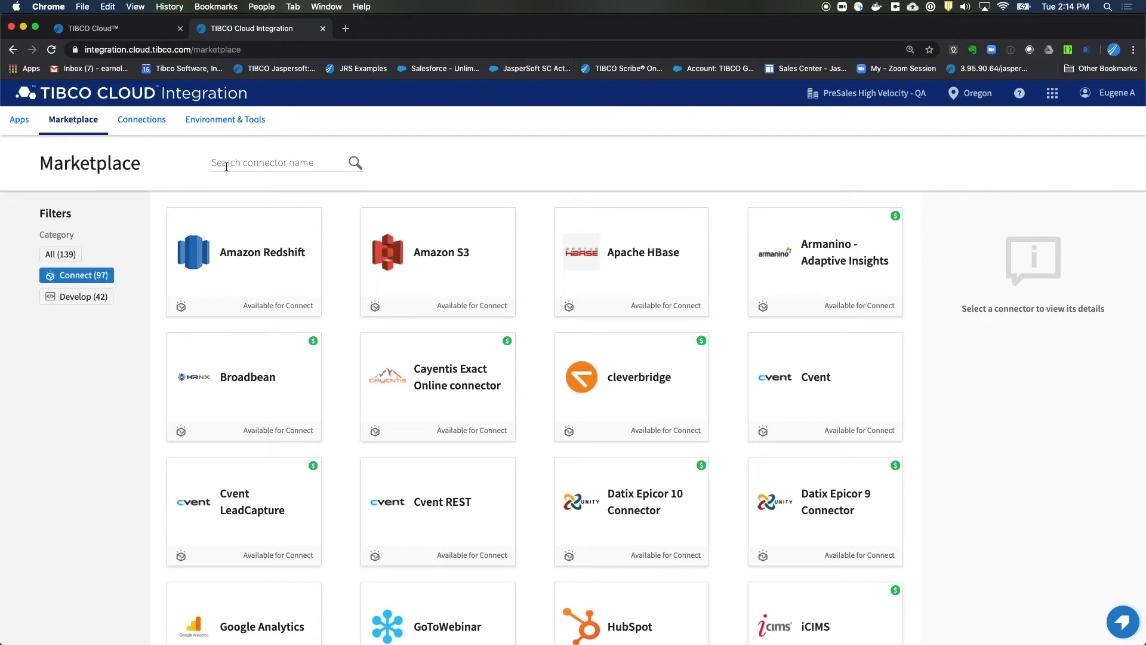
pyautogui.write('hub')
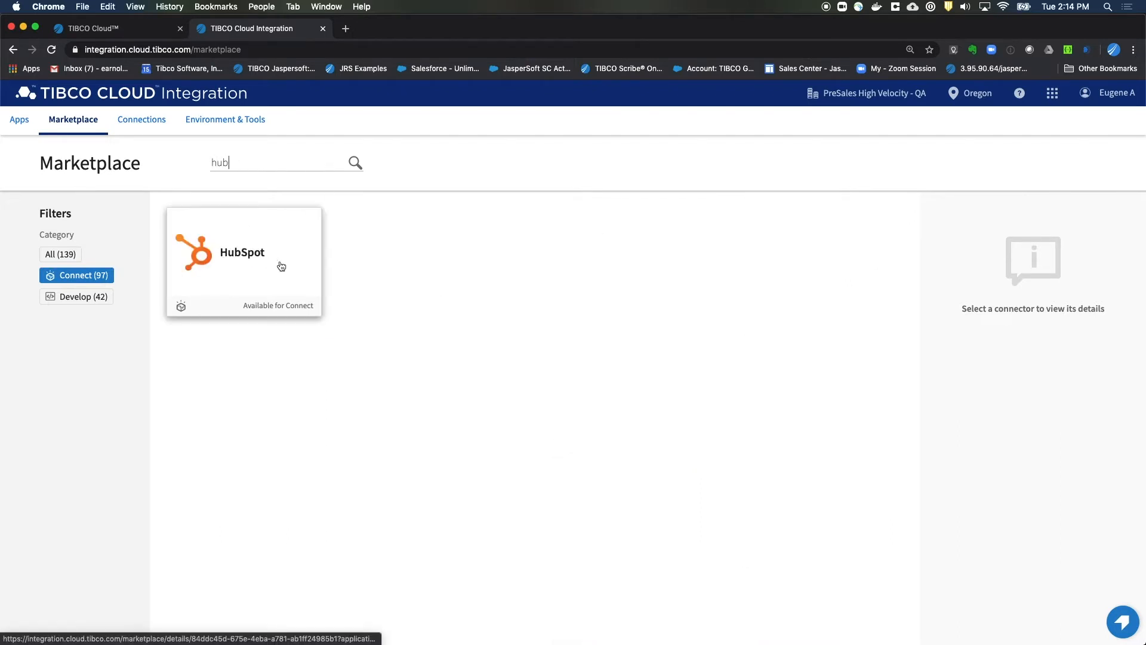
pyautogui.click(243, 252)
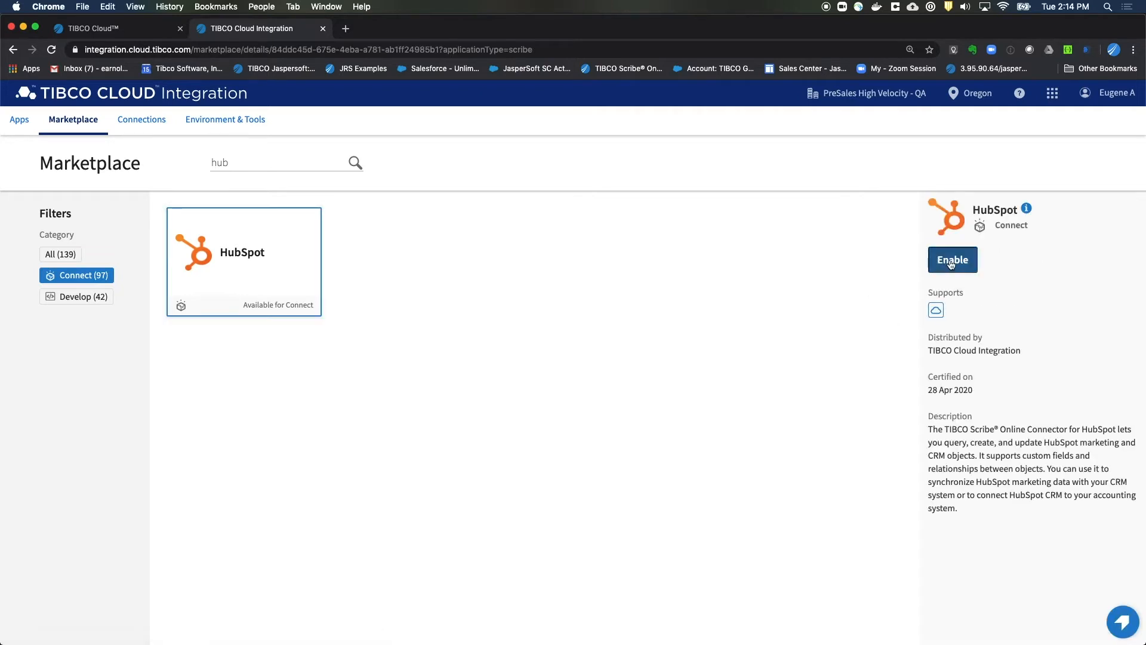
pyautogui.click(952, 259)
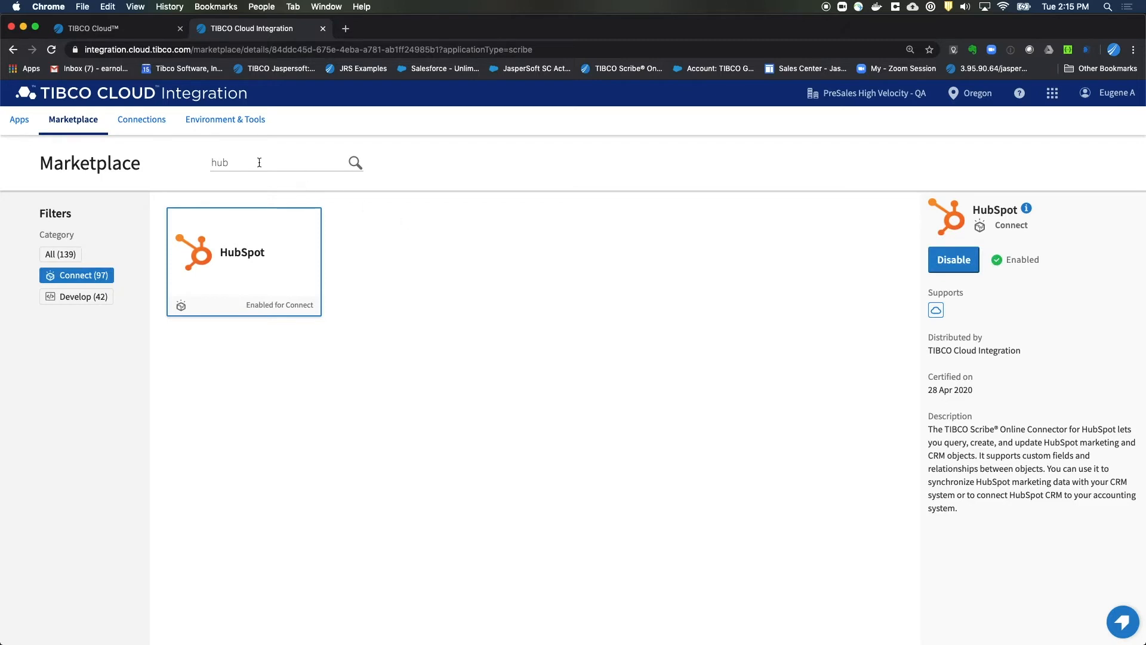
# Search 'micro' and enable the Microsoft Dynamics 365/CRM connector.
pyautogui.doubleClick(220, 161)
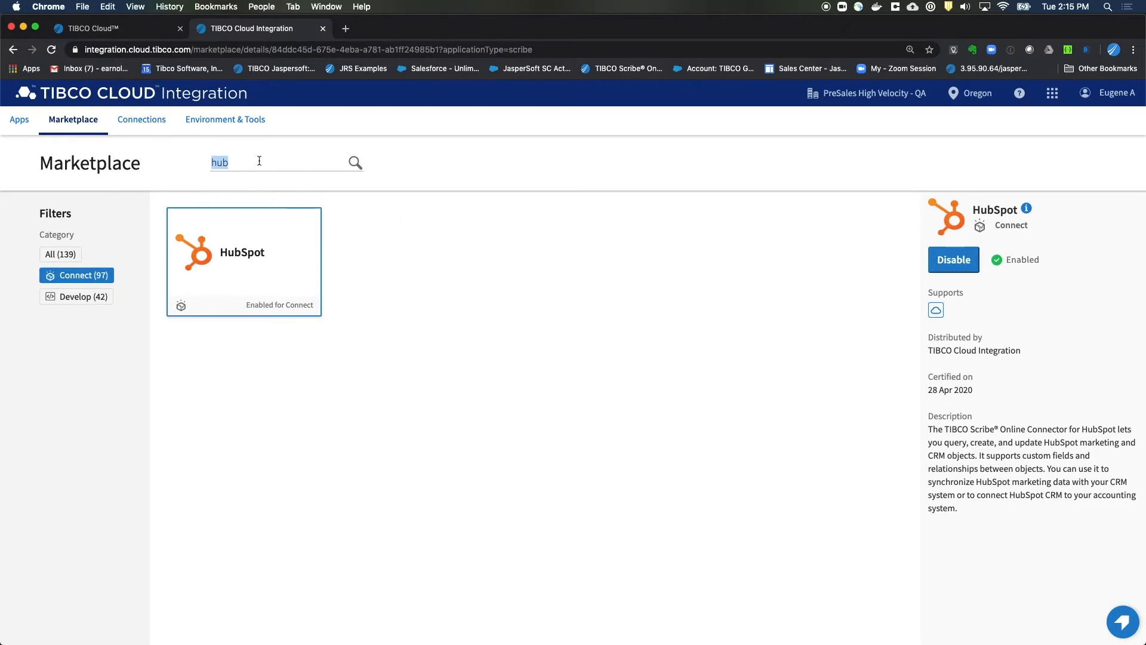
pyautogui.write('micro')
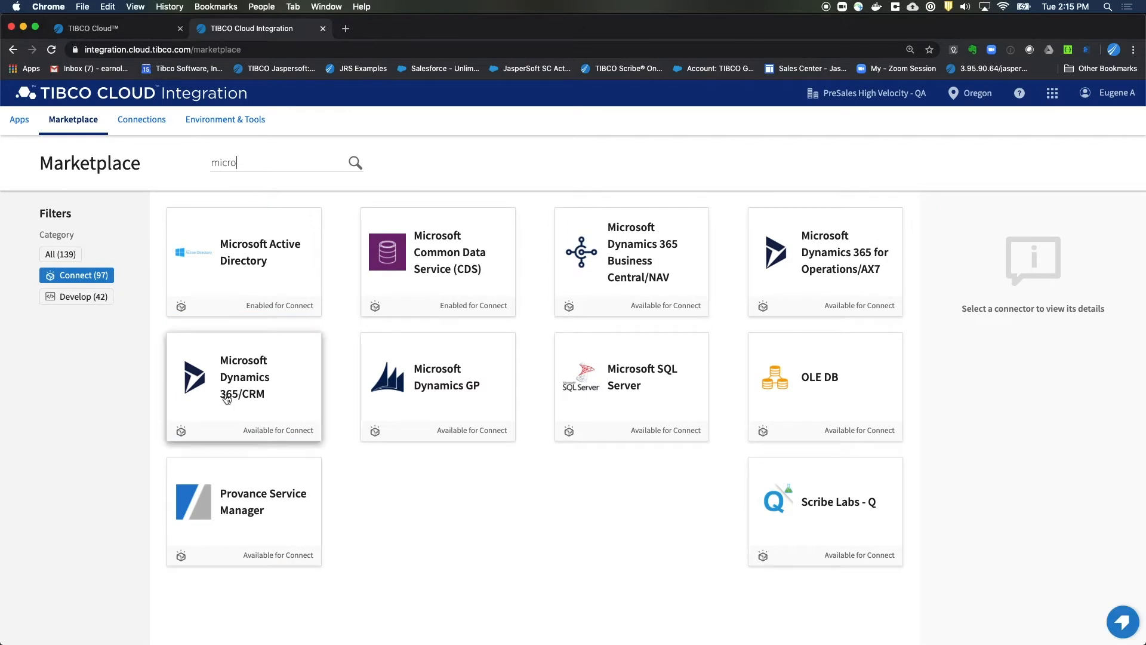
pyautogui.click(244, 386)
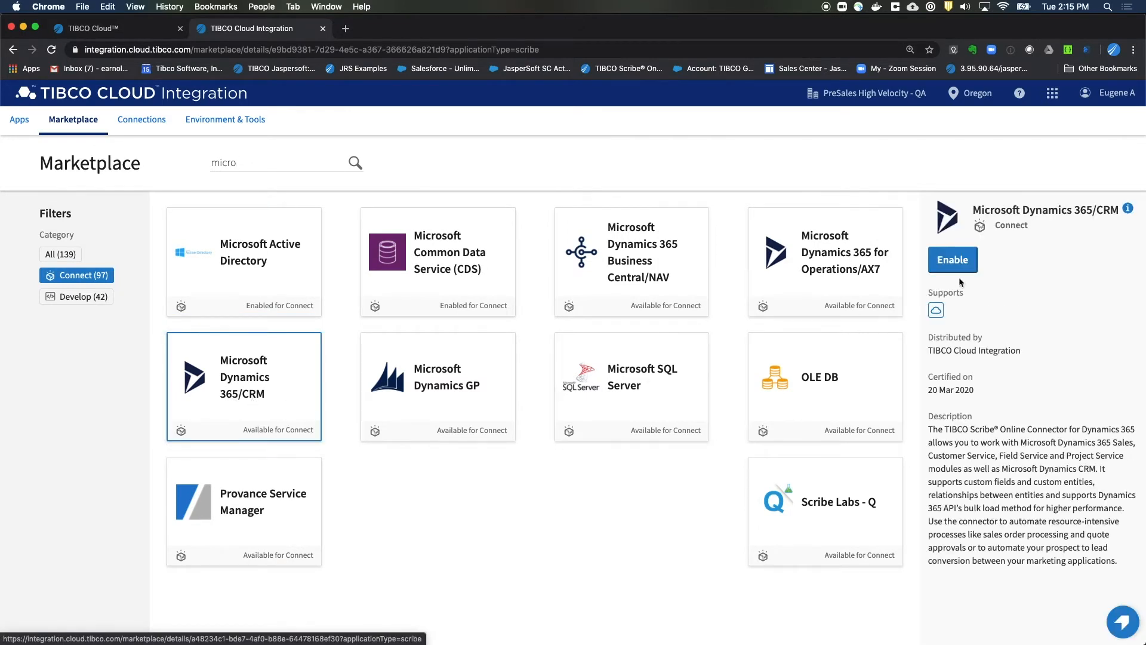
pyautogui.click(953, 259)
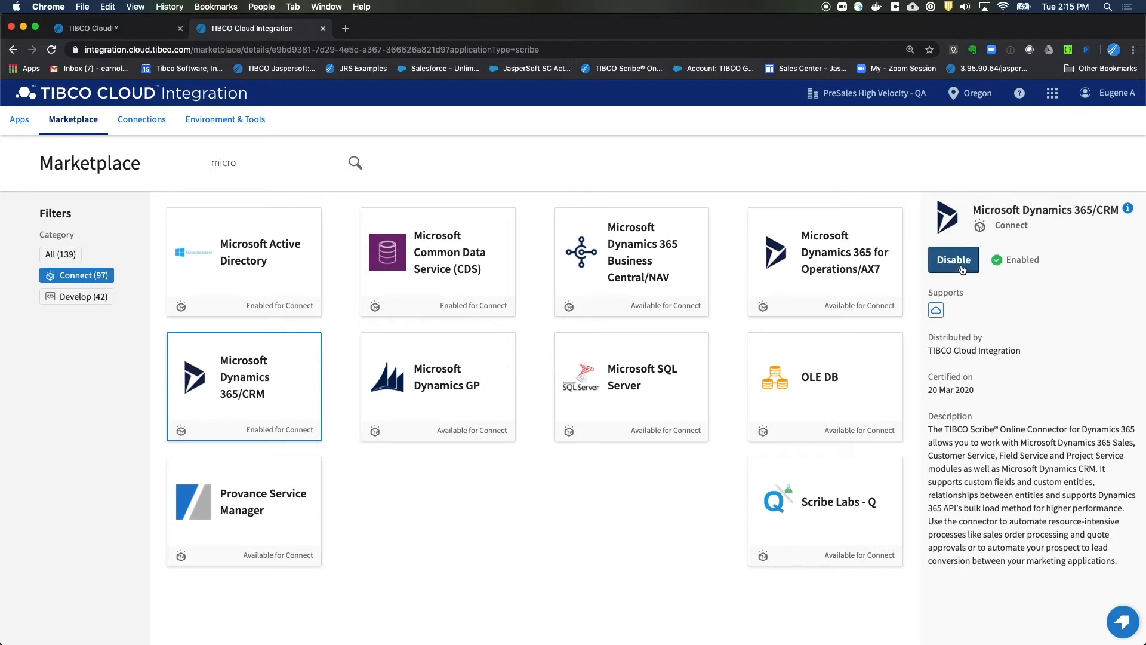
pyautogui.moveTo(406, 553)
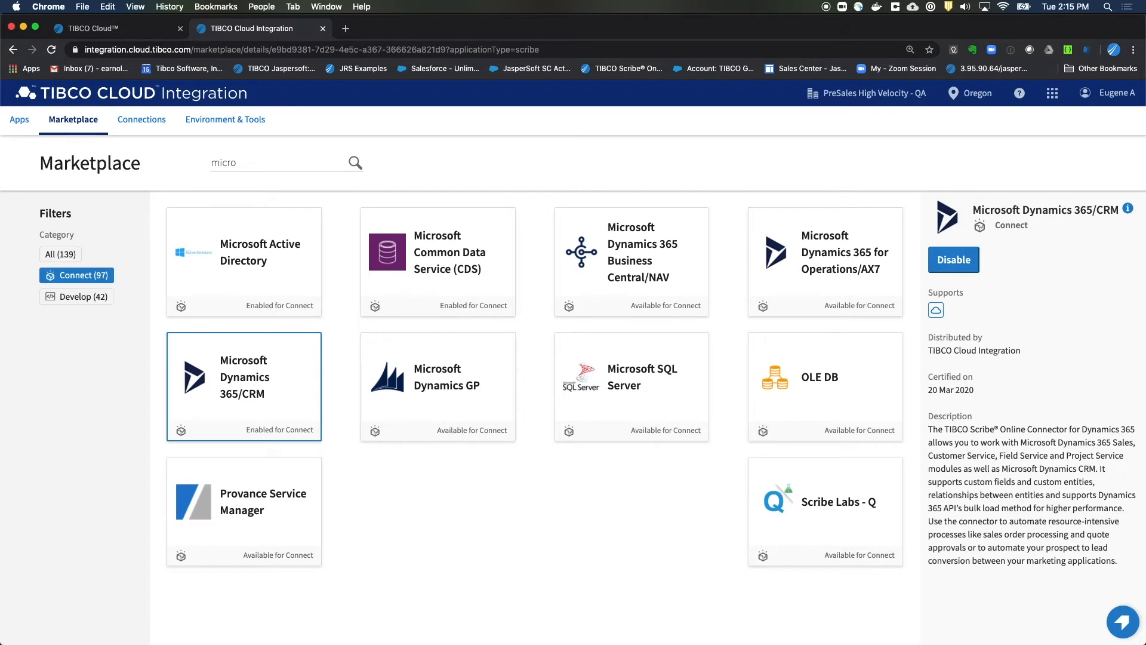
pyautogui.moveTo(177, 161)
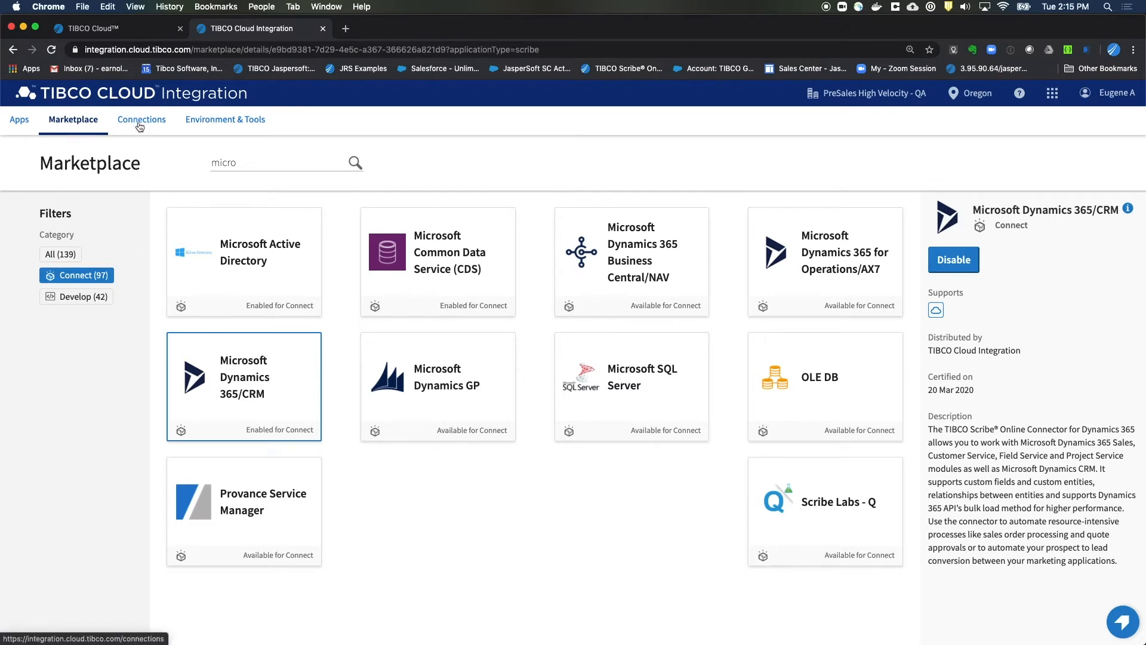
# Start a new Connect connection for HubSpot and name it 'HubSpot'.
pyautogui.click(140, 120)
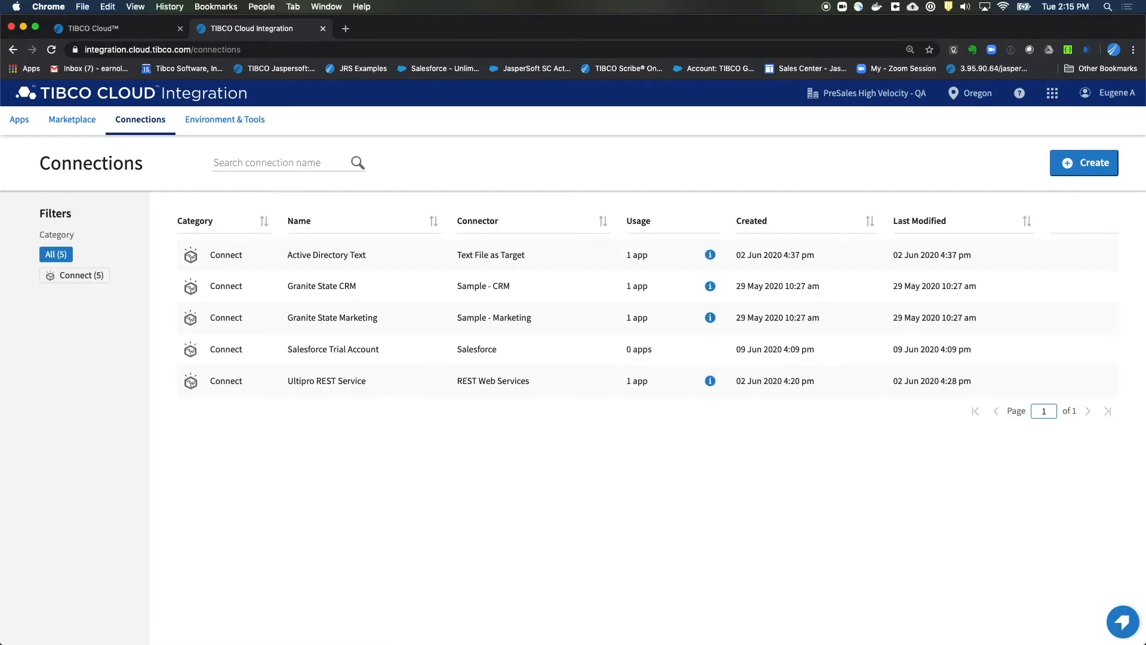
pyautogui.moveTo(506, 541)
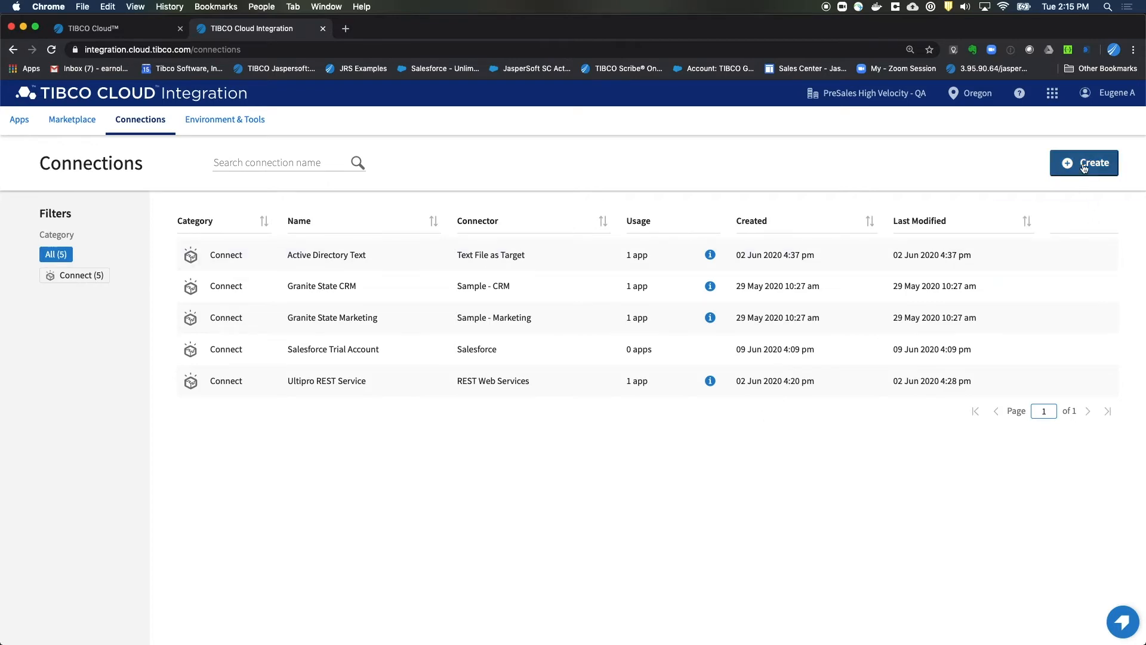
pyautogui.click(1089, 164)
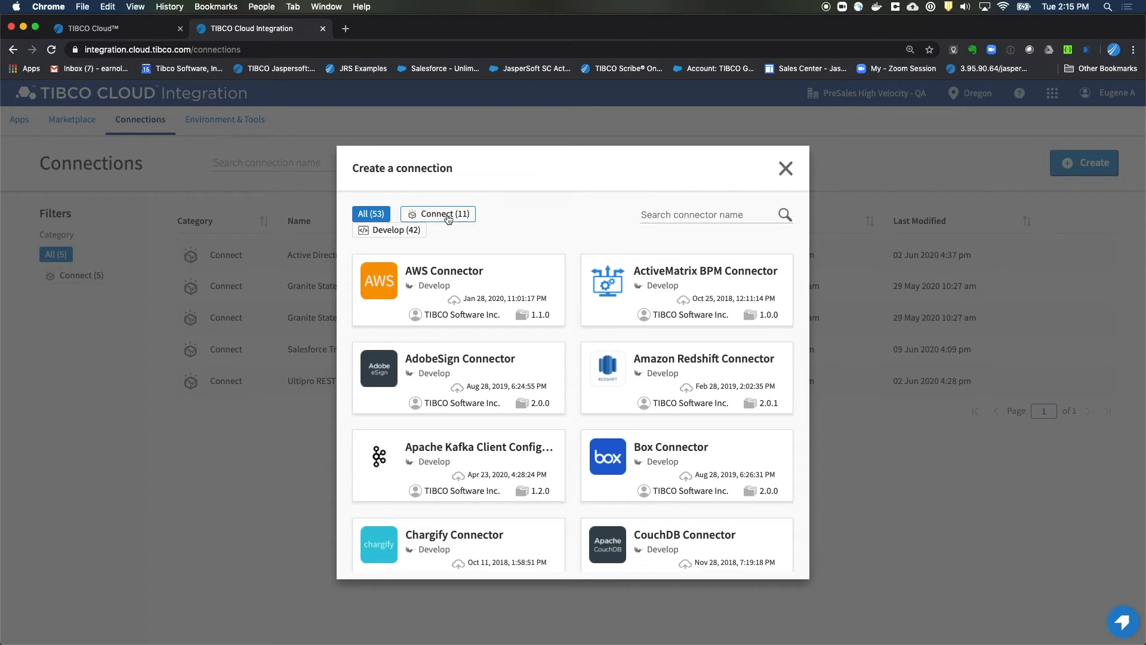
pyautogui.click(438, 214)
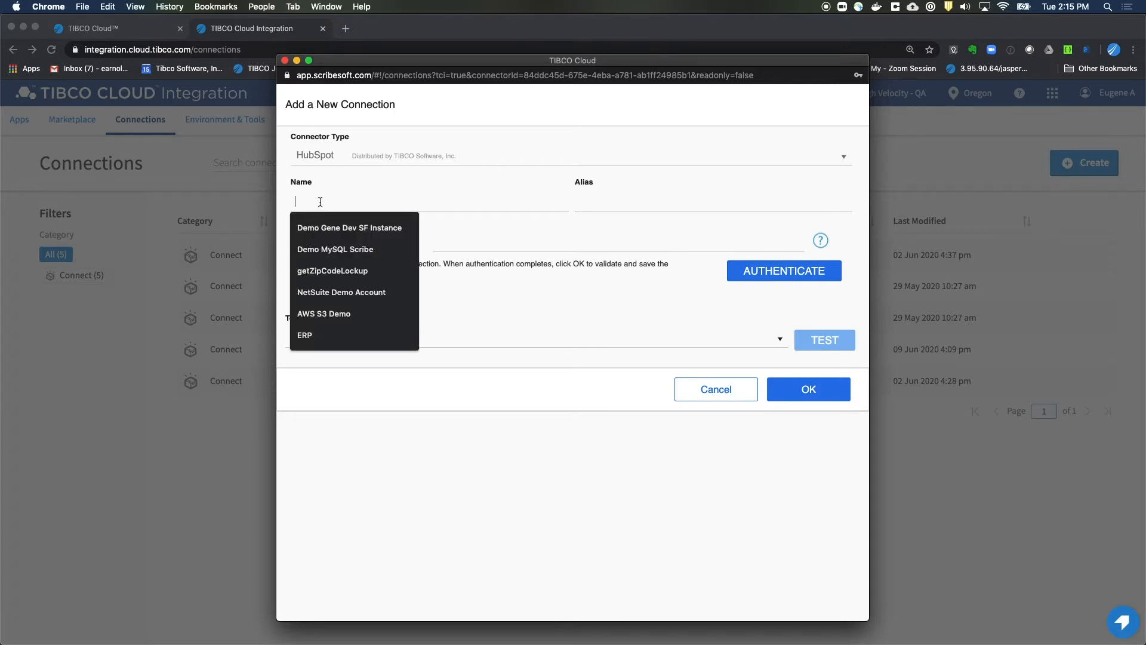
pyautogui.write('H')
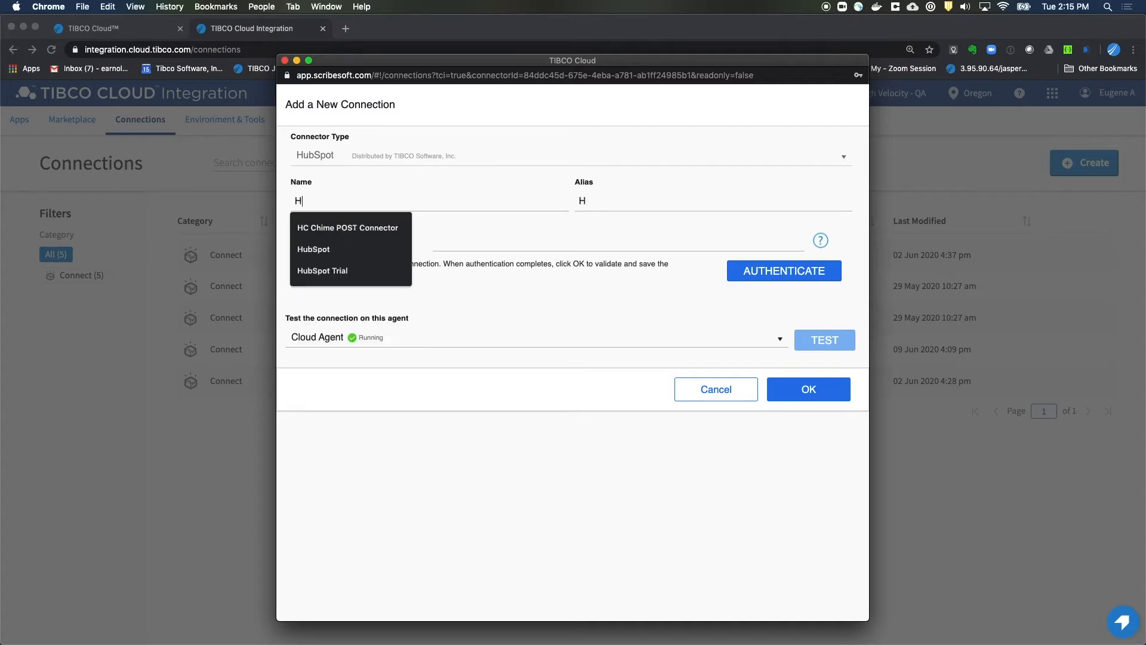
pyautogui.write('ubSpot')
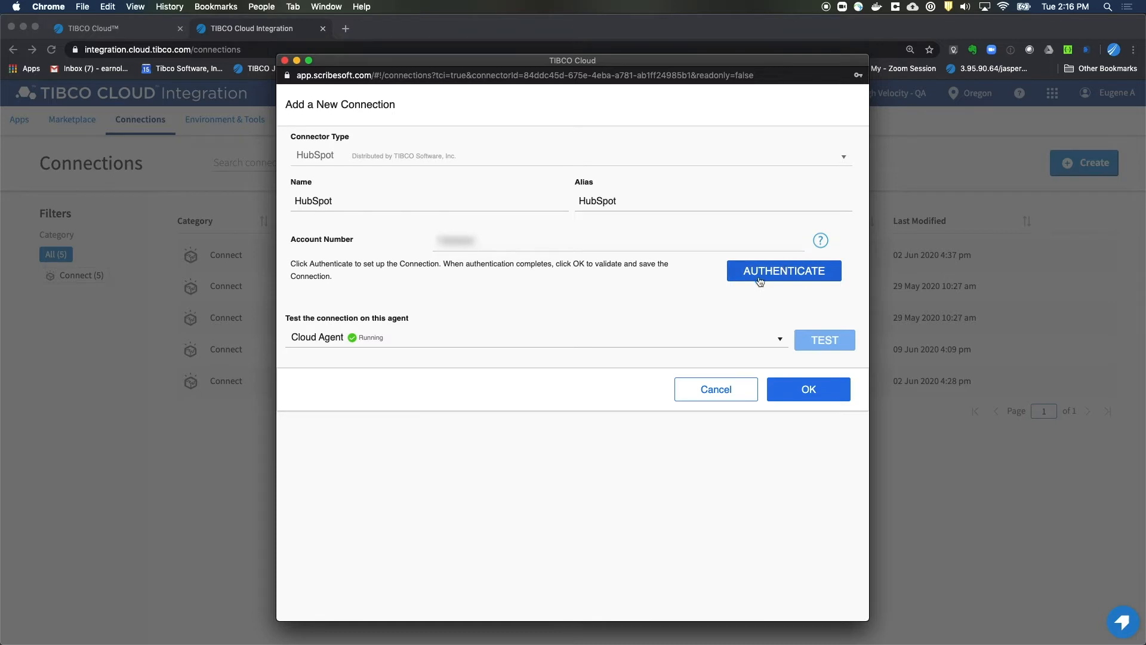
# Authenticate the HubSpot connection by logging in and picking the Tibco HubSpot account.
pyautogui.click(784, 271)
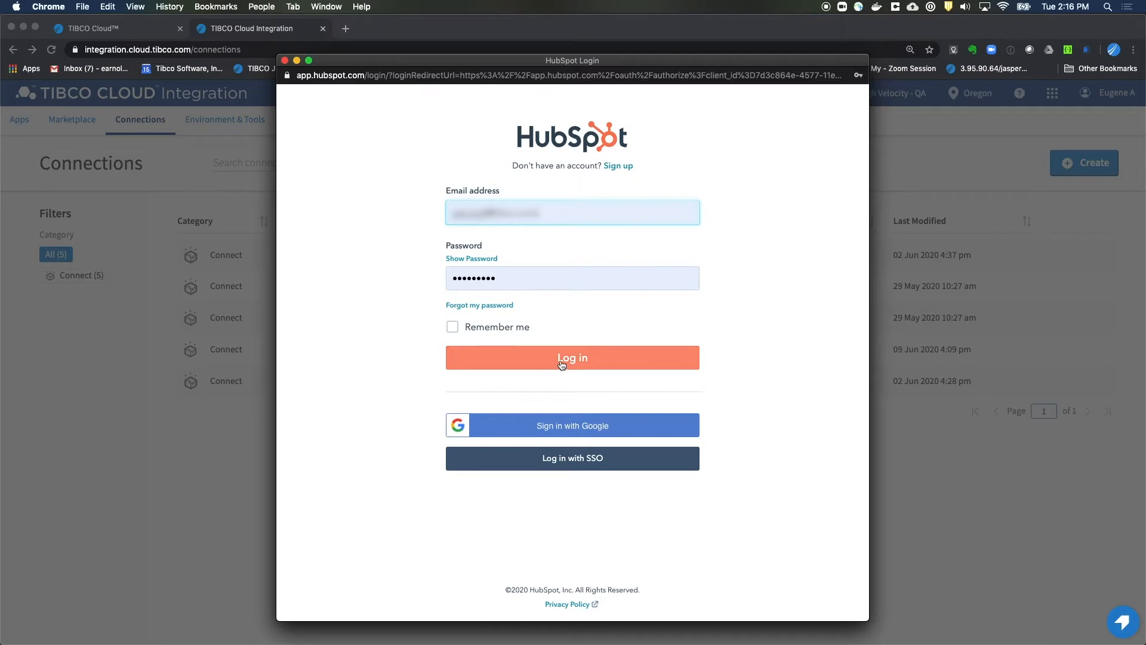
pyautogui.click(572, 357)
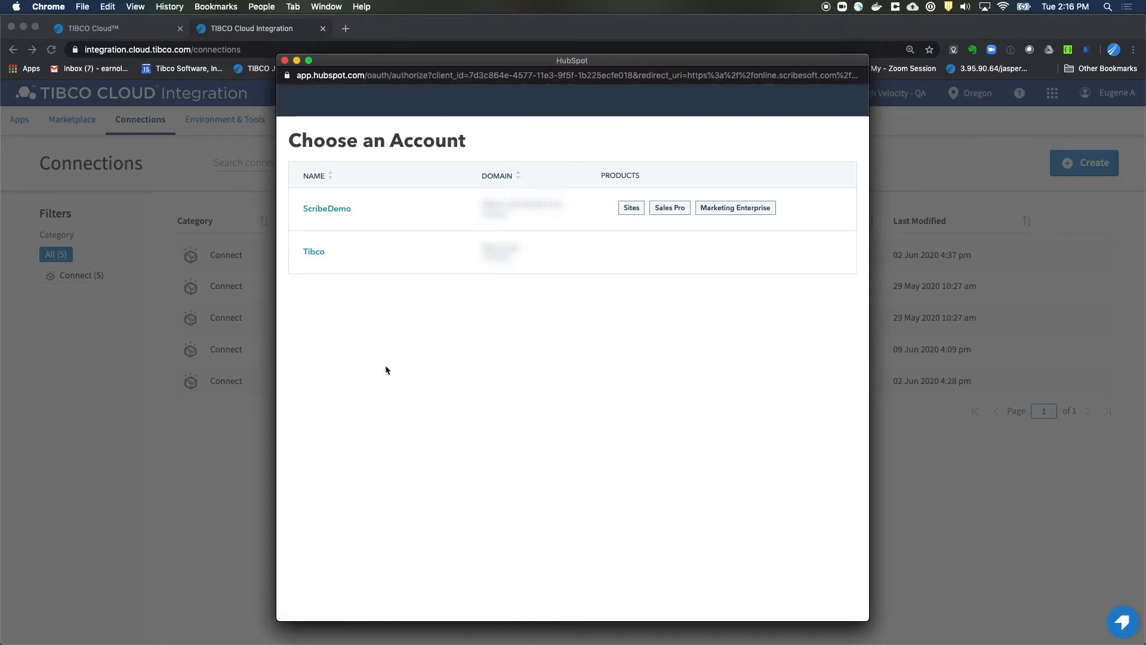
pyautogui.moveTo(340, 262)
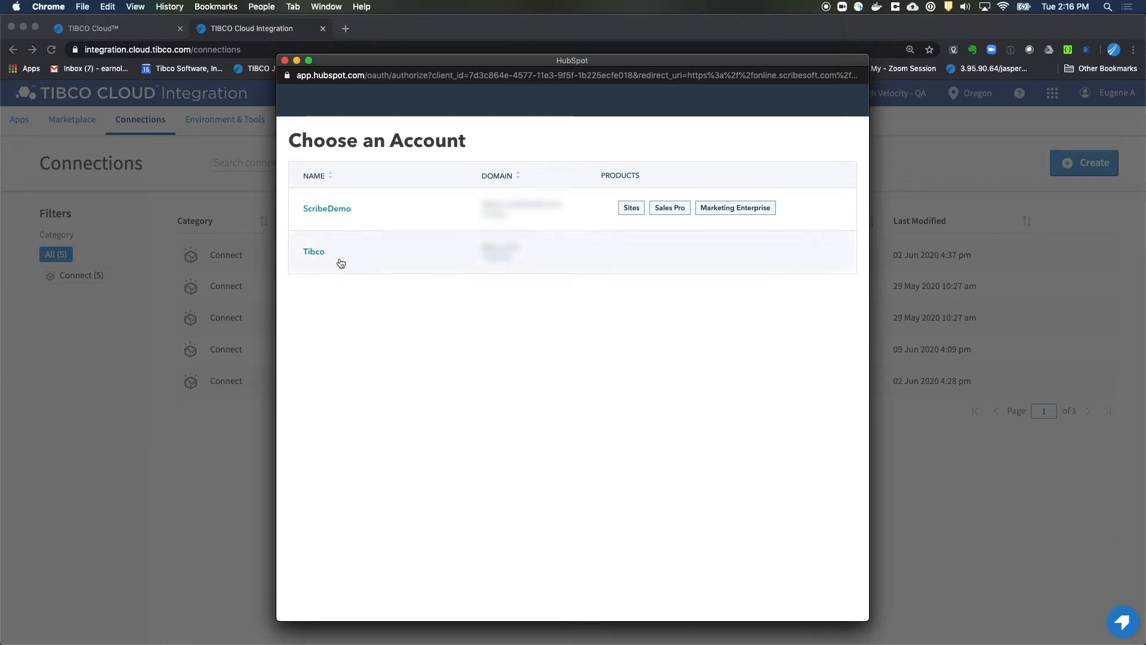
pyautogui.click(314, 252)
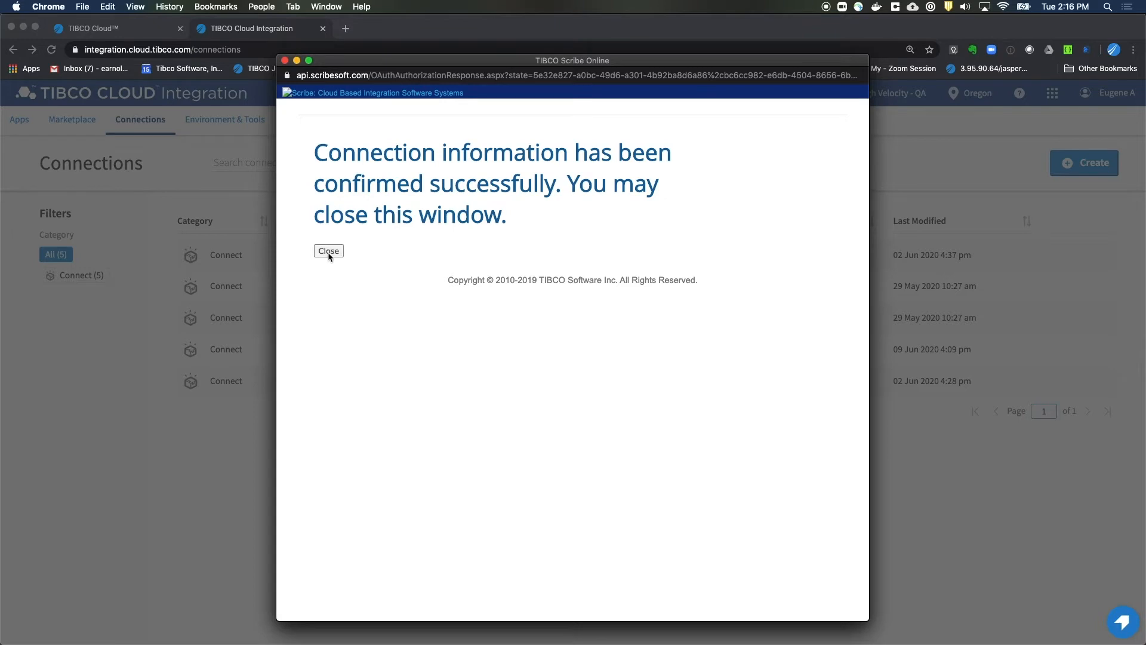
pyautogui.click(329, 250)
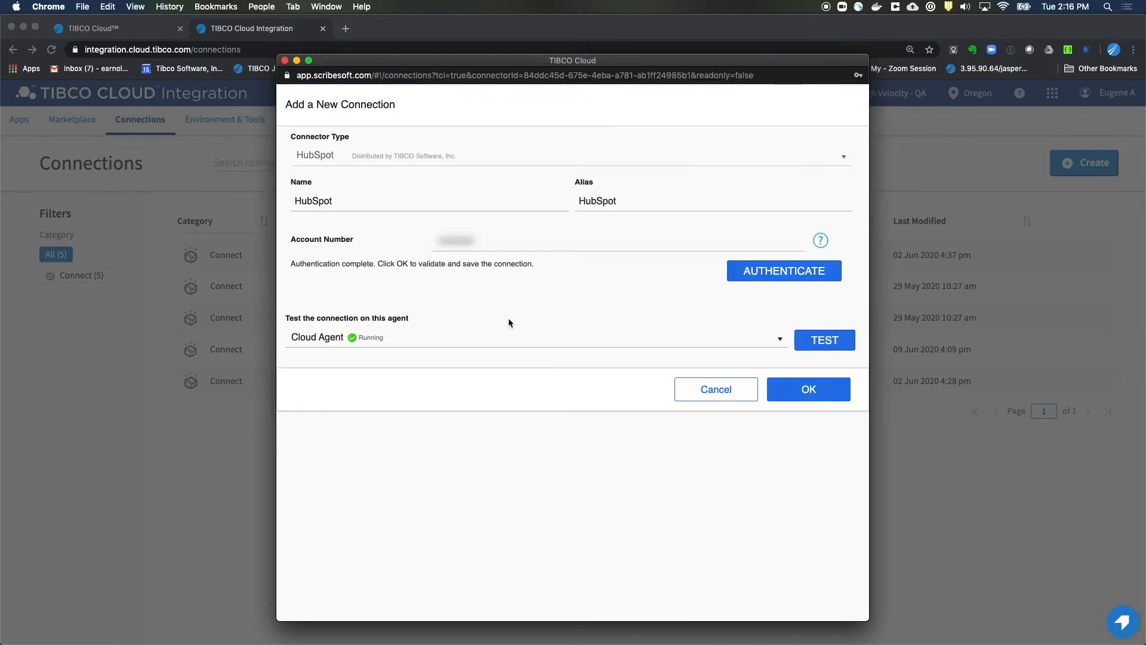
# Test the HubSpot connection on the cloud agent and save it to the connections list.
pyautogui.click(824, 339)
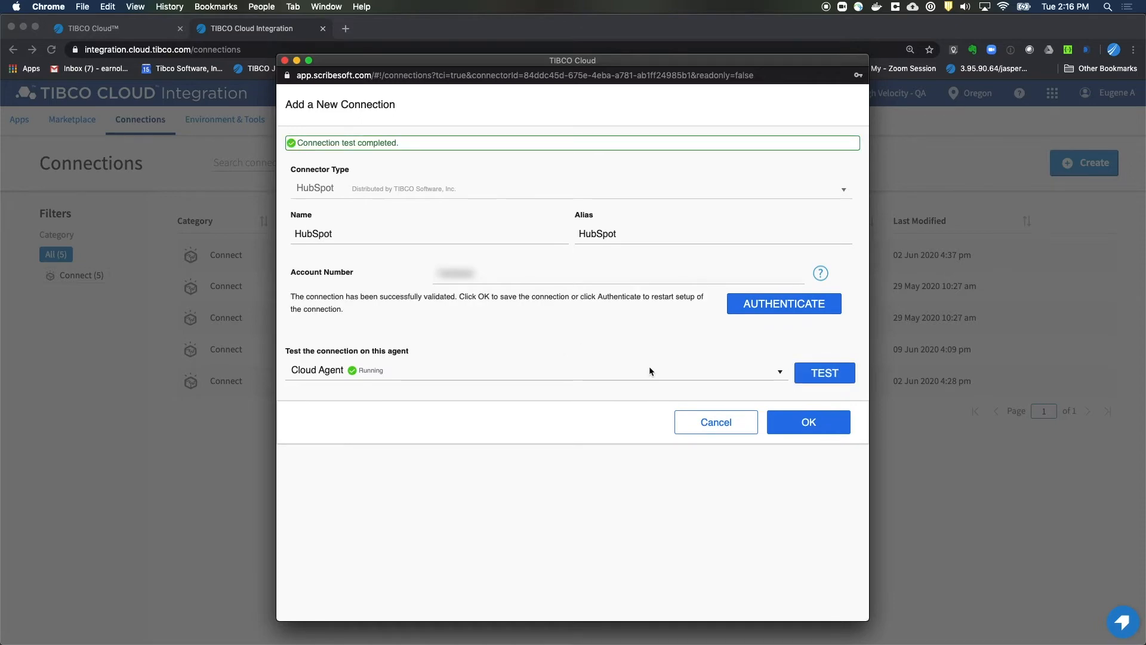
pyautogui.click(808, 422)
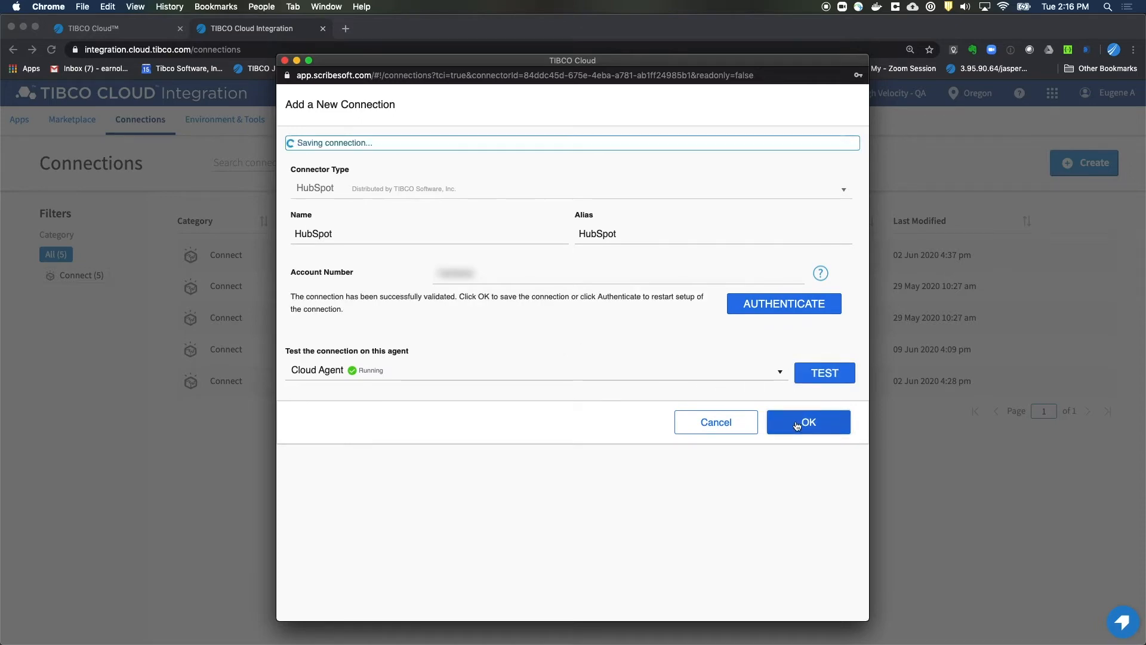
pyautogui.click(808, 422)
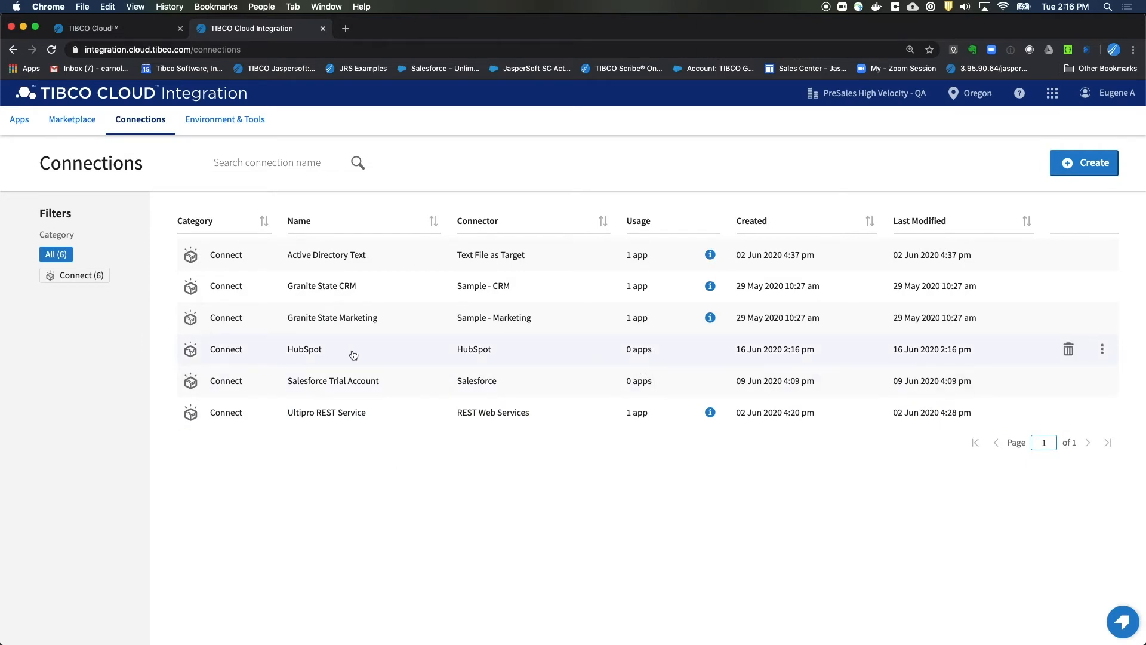
pyautogui.moveTo(466, 272)
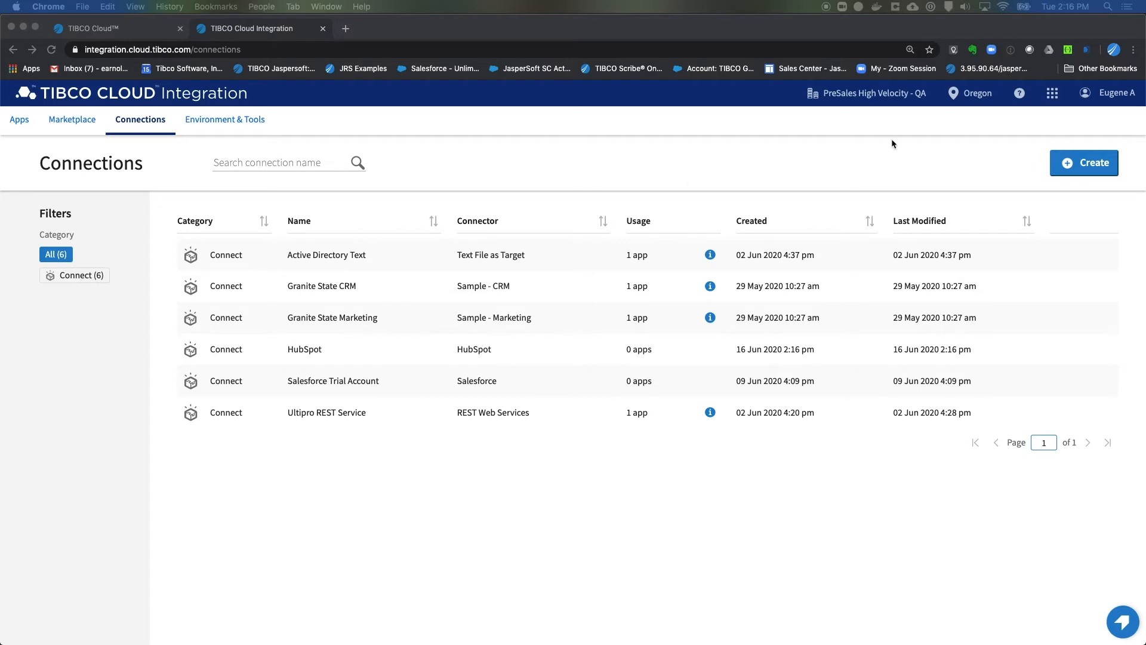
# Start a Microsoft Dynamics 365/CRM connection named DynamicsCRM and enter its credentials.
pyautogui.click(1084, 162)
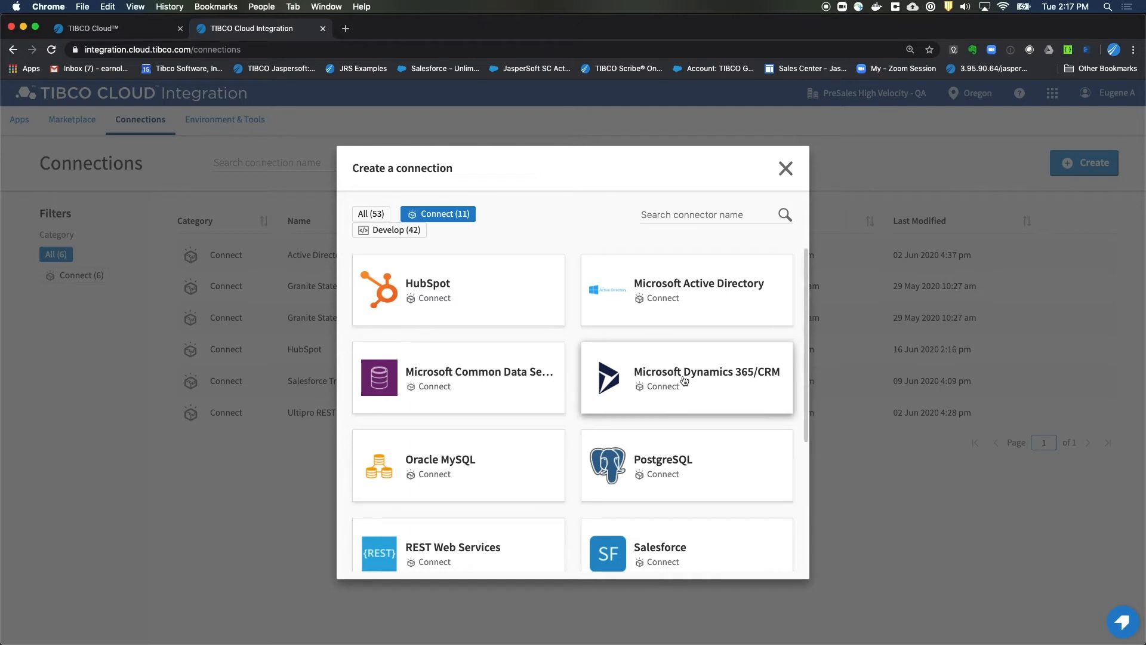
pyautogui.click(686, 377)
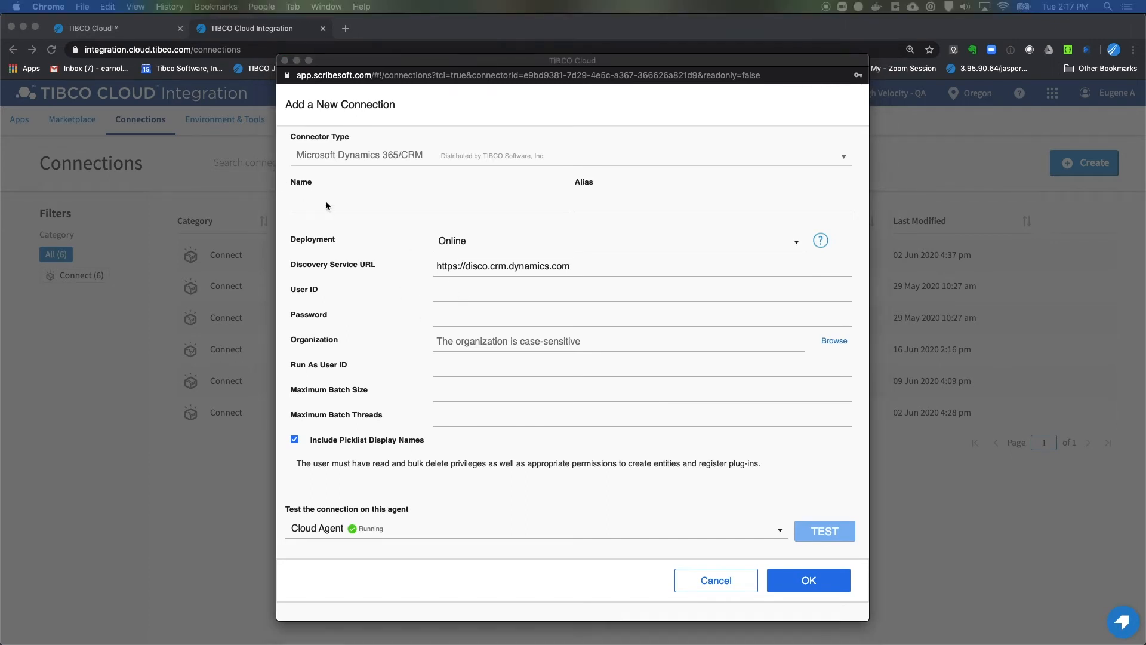
pyautogui.write('D')
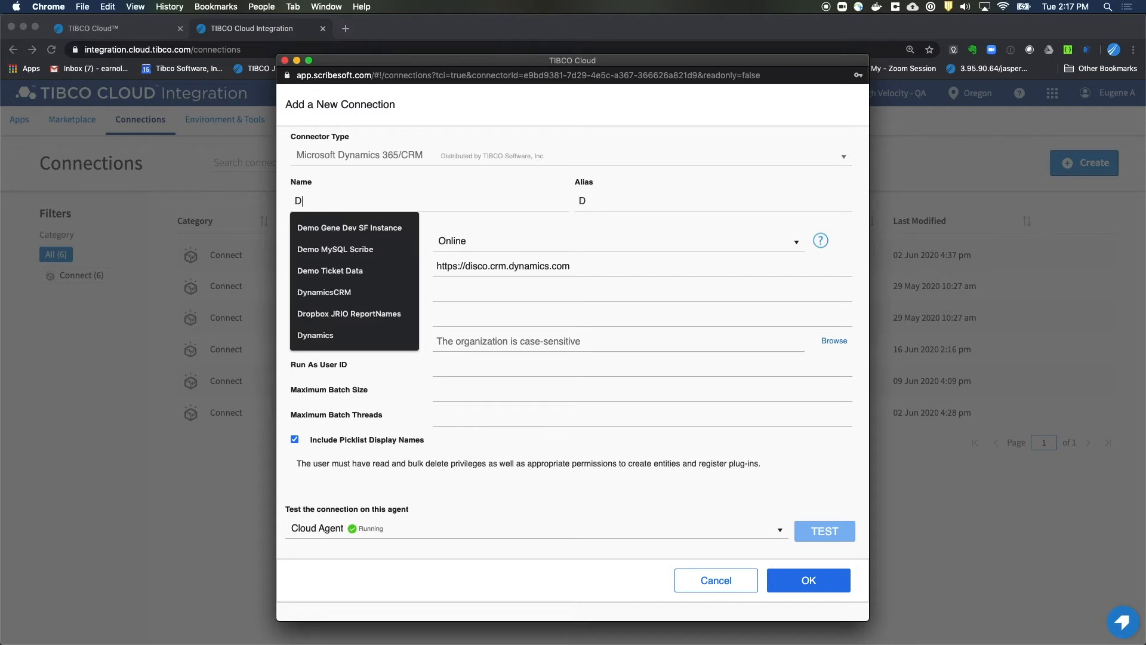
pyautogui.write('ynamicsCRM')
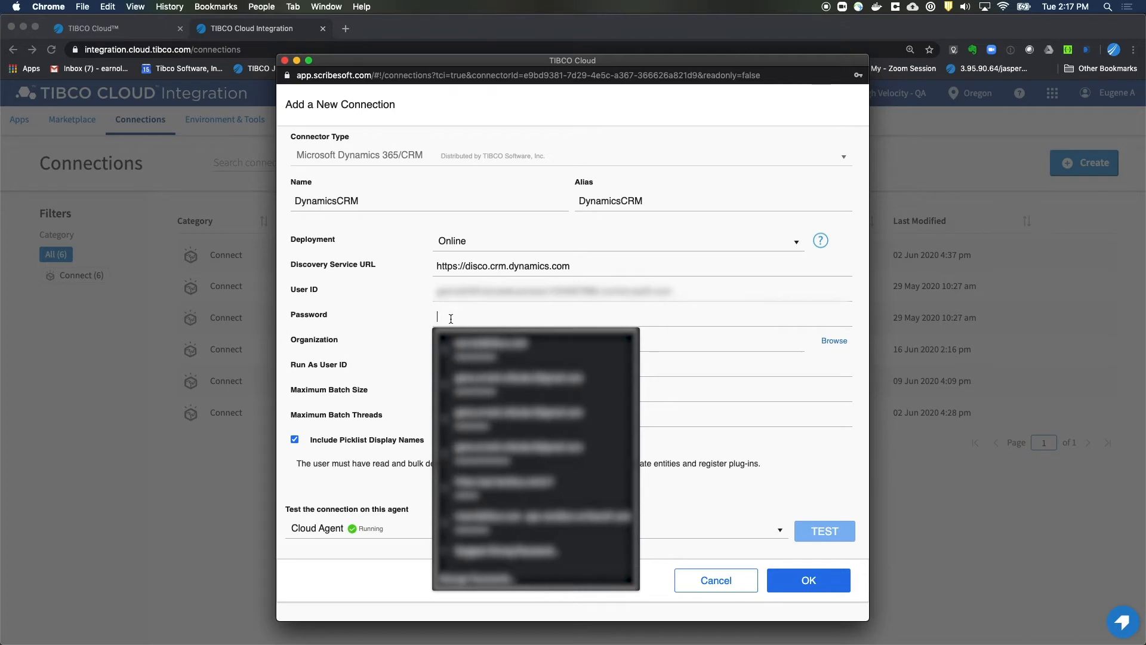
pyautogui.write('•••••')
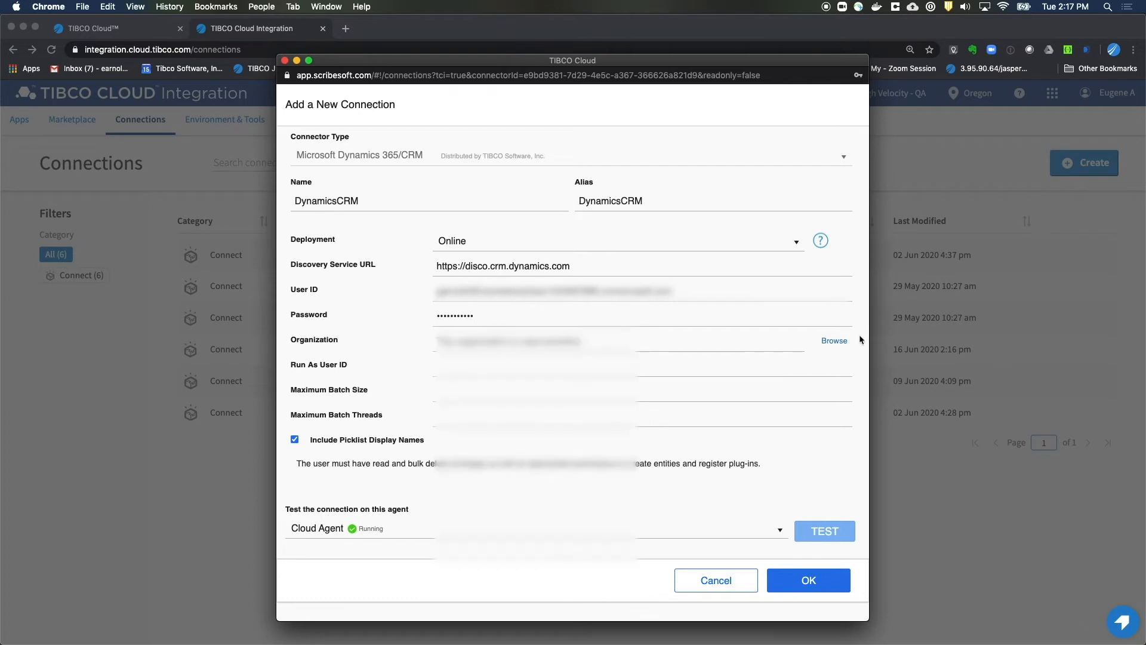
# Browse for the My Company organization, then test and save the DynamicsCRM connection.
pyautogui.click(834, 340)
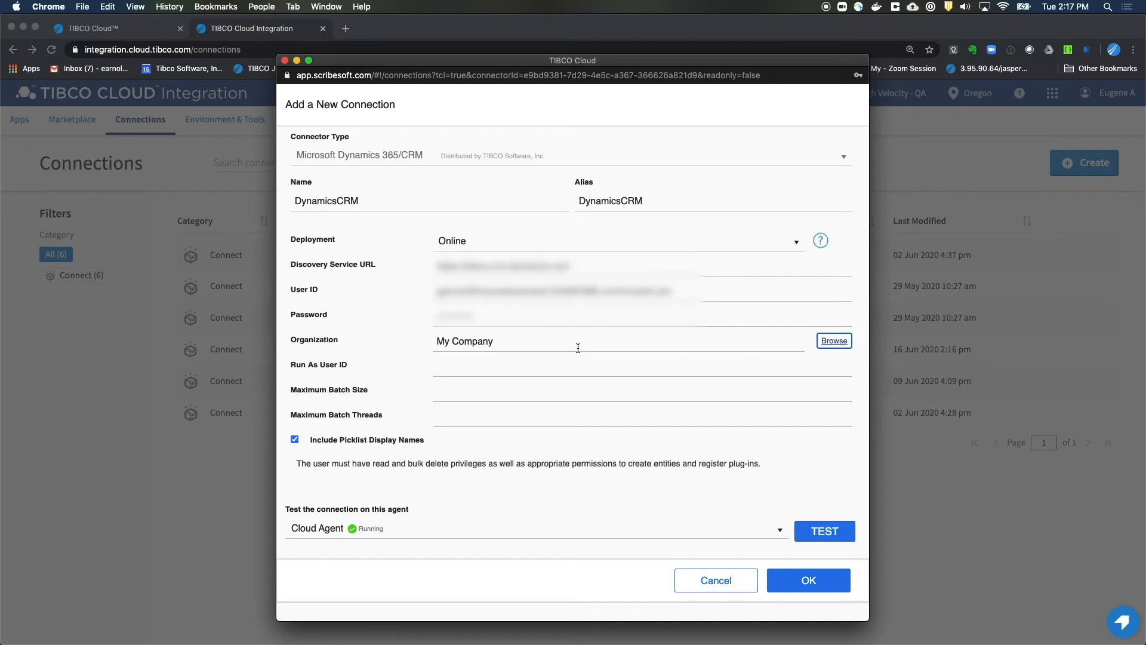
pyautogui.moveTo(331, 353)
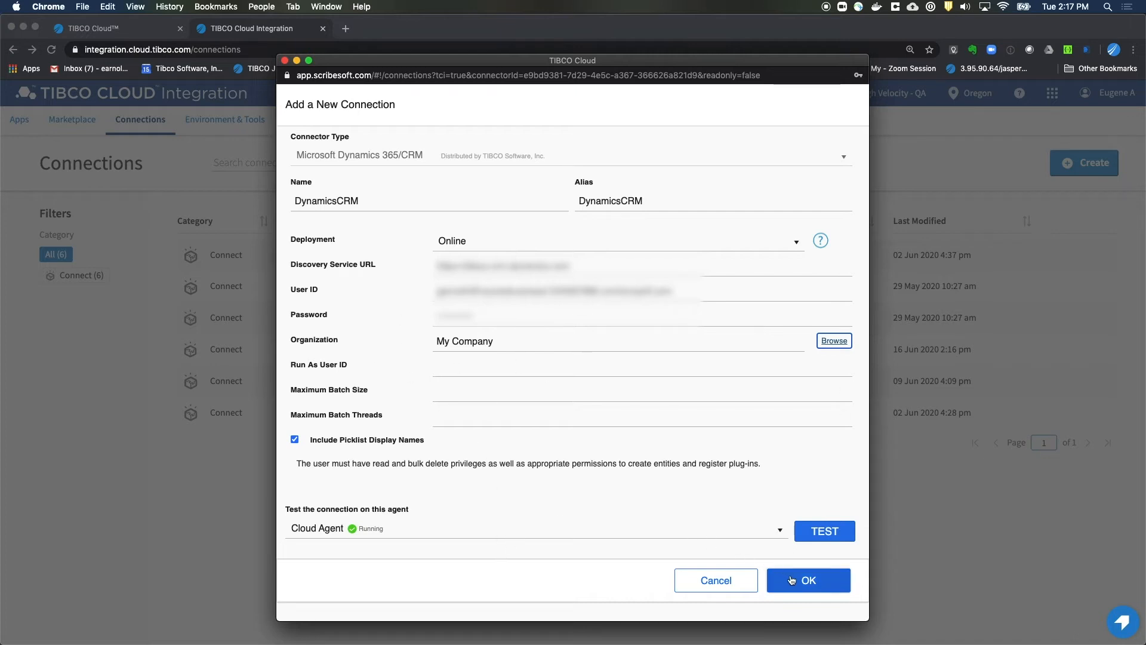
pyautogui.click(823, 531)
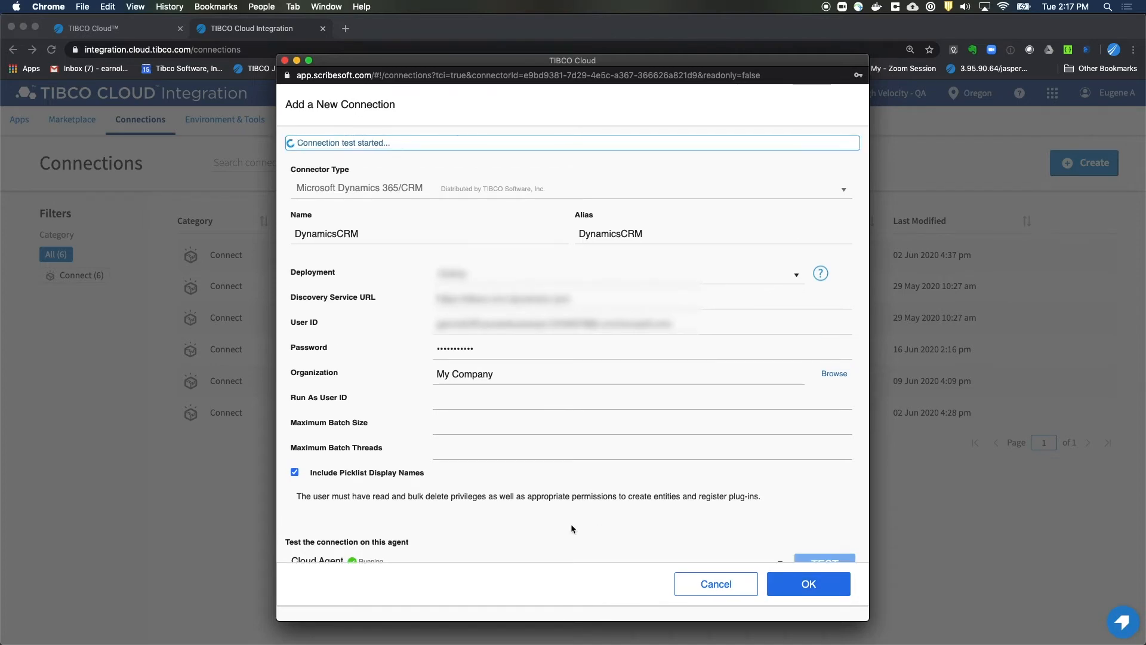
pyautogui.click(807, 584)
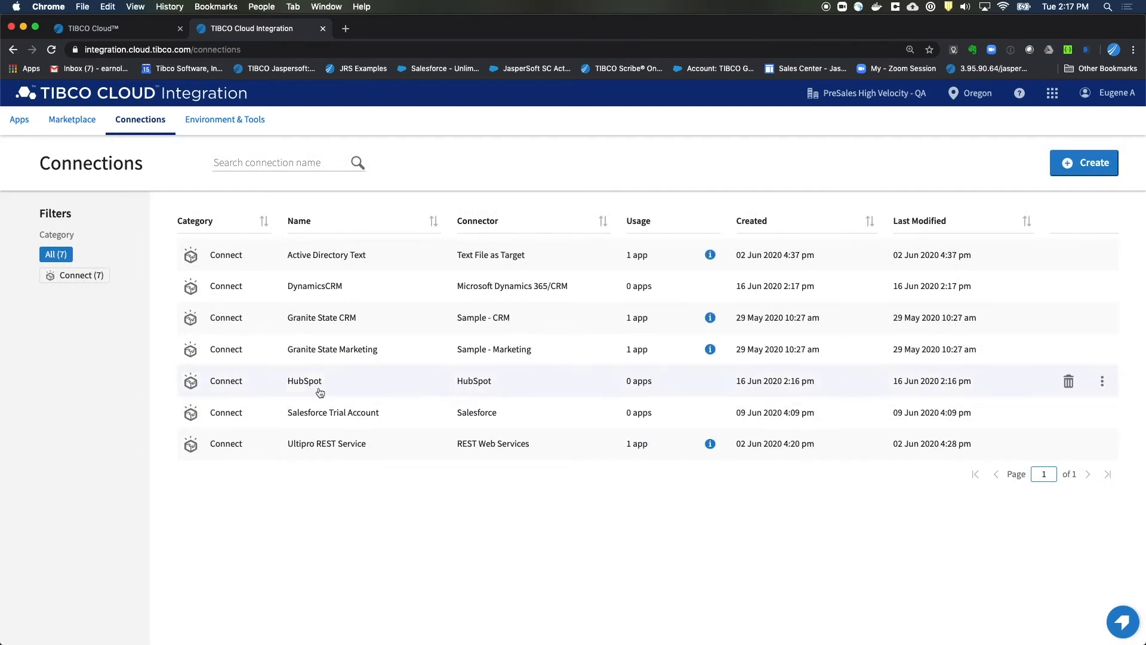
pyautogui.moveTo(308, 294)
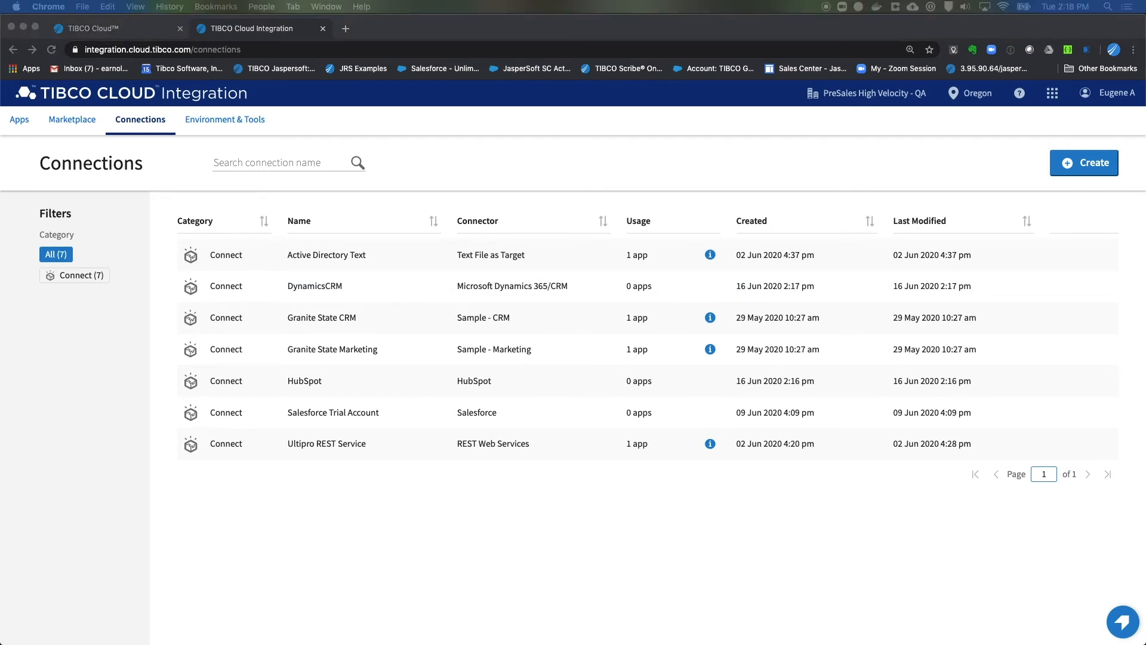
pyautogui.moveTo(19, 139)
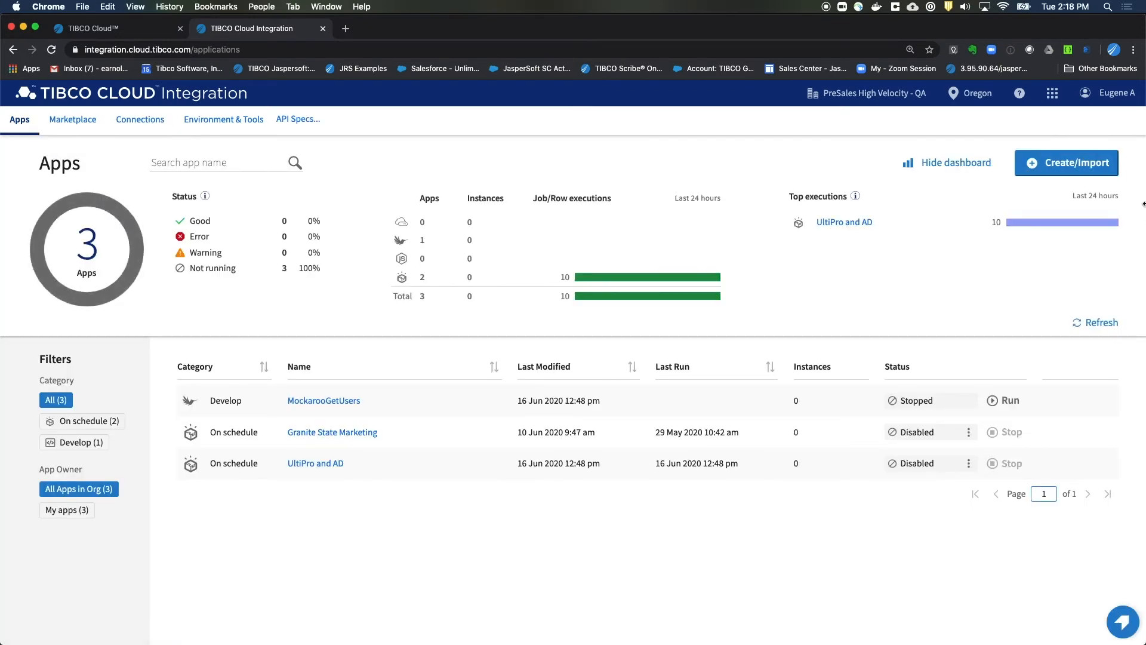
# Create a new Connect on-a-schedule app, New_Connect_App 0.
pyautogui.click(1066, 163)
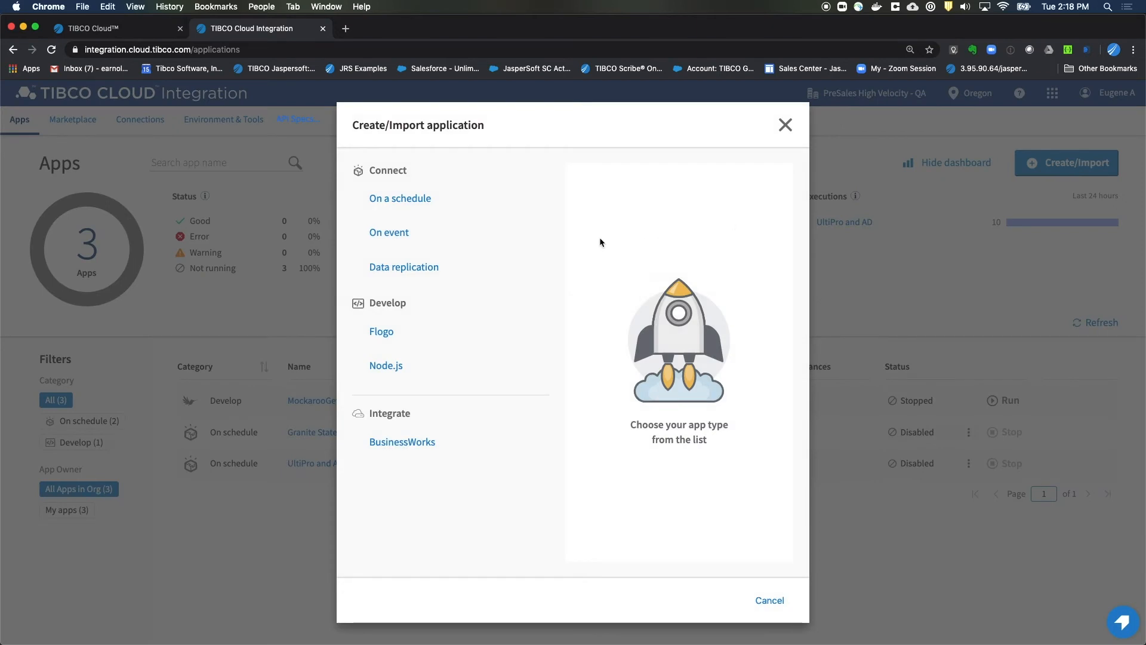
pyautogui.moveTo(400, 199)
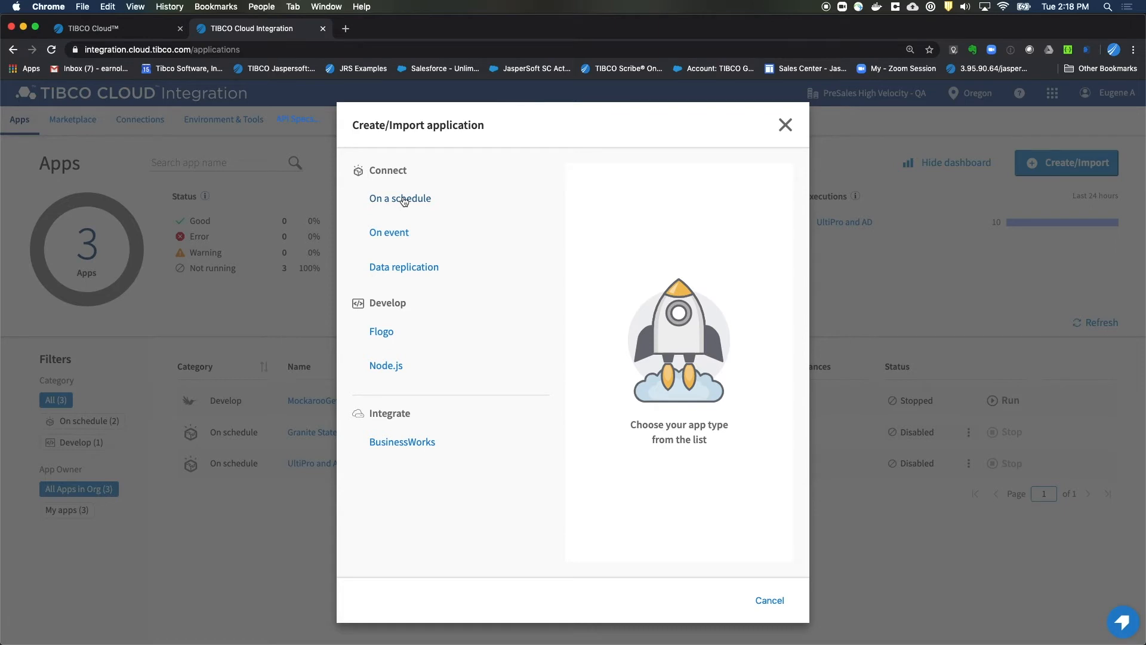
pyautogui.click(400, 198)
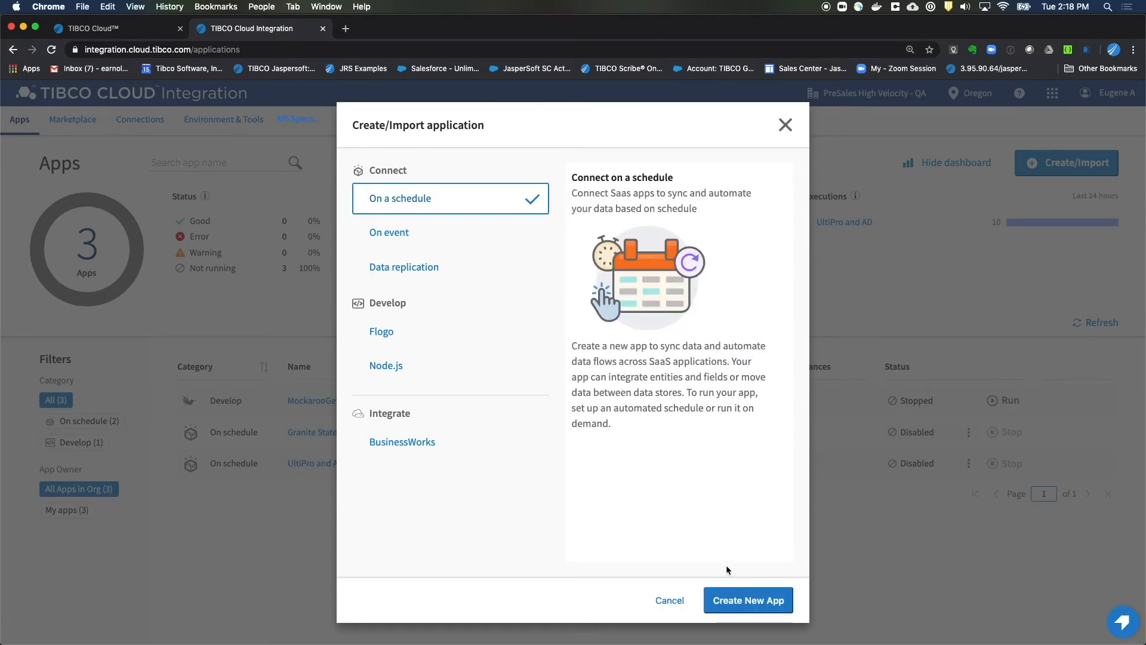
pyautogui.click(747, 600)
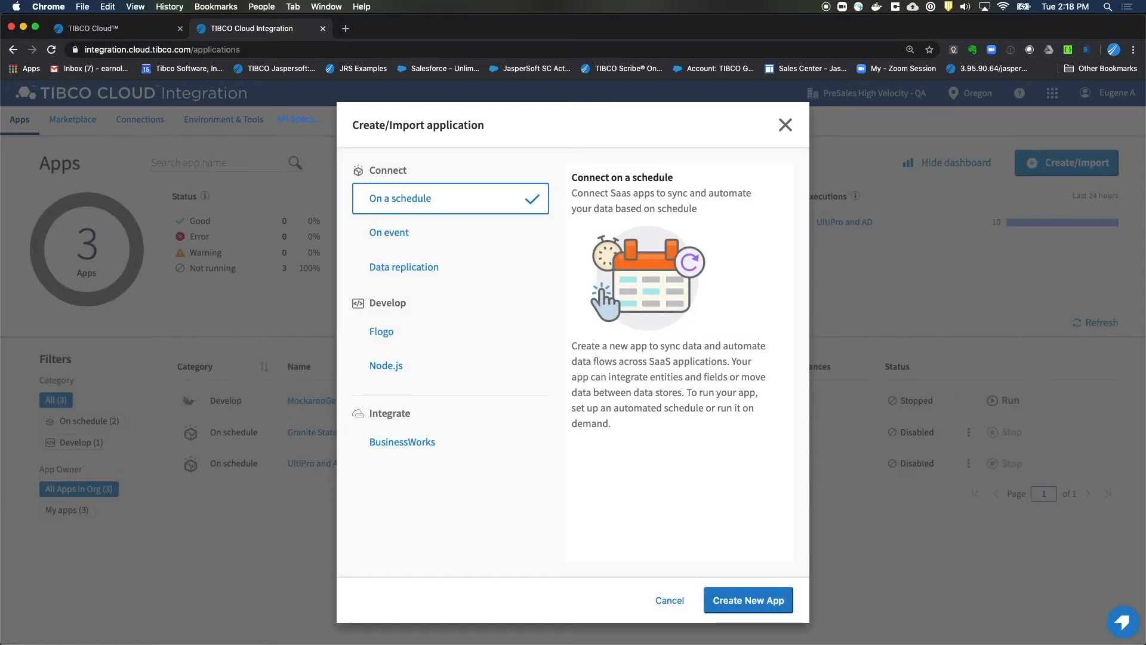
pyautogui.click(747, 600)
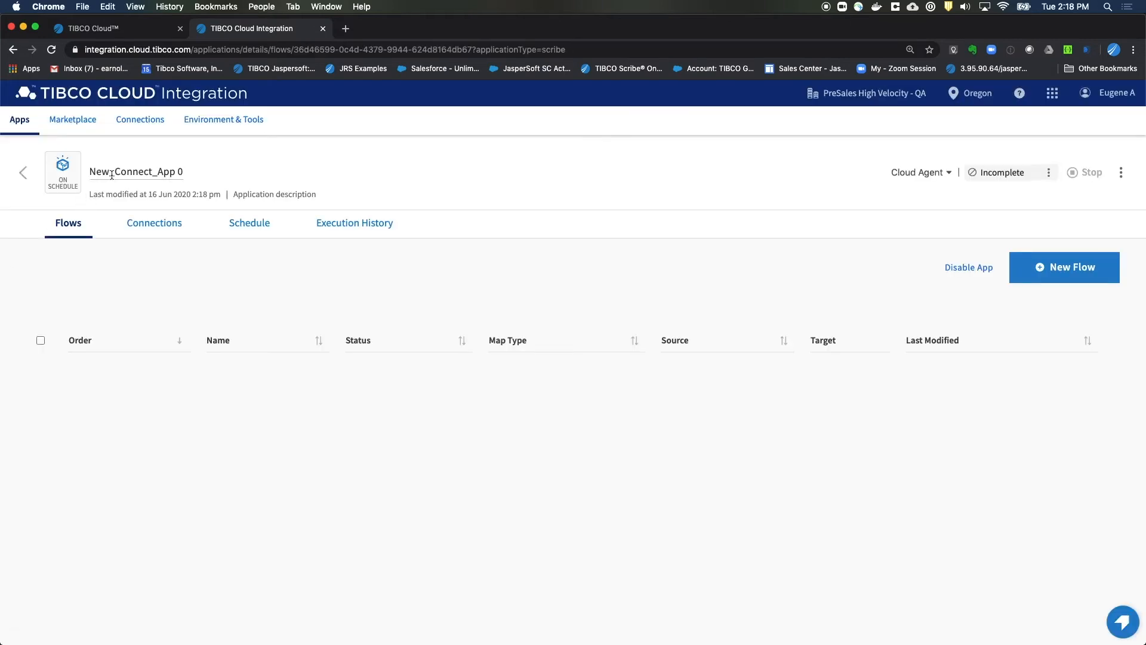
# Rename the app to 'HubSpot - Dynamics 365/CRM' and confirm.
pyautogui.doubleClick(136, 171)
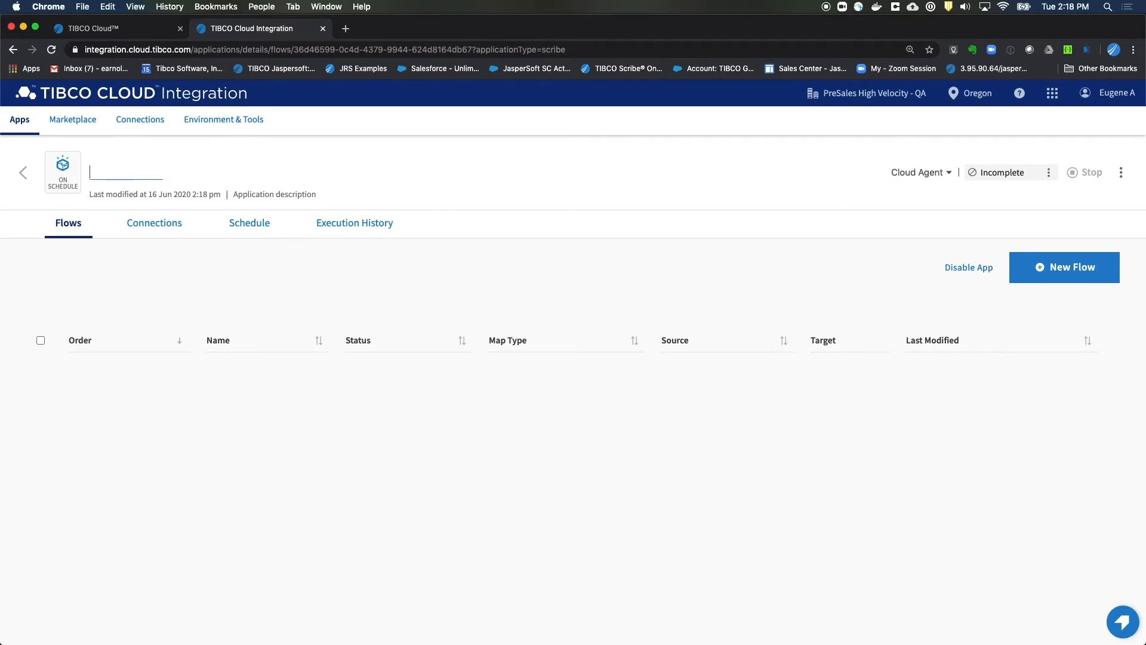
pyautogui.write('H')
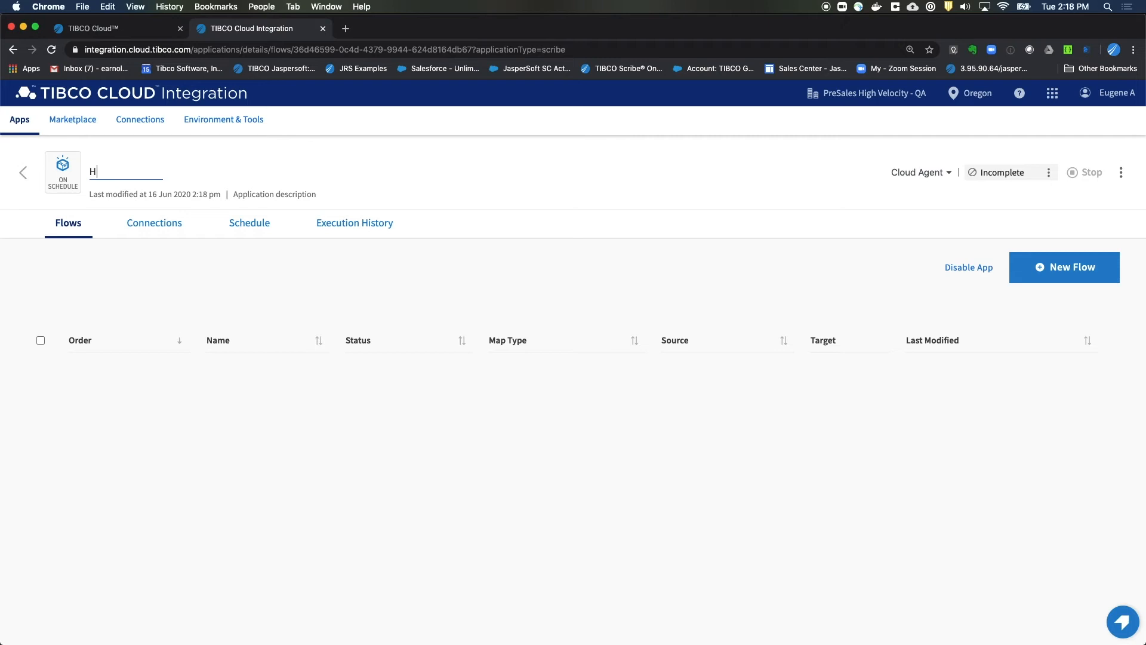
pyautogui.write('ubSpot')
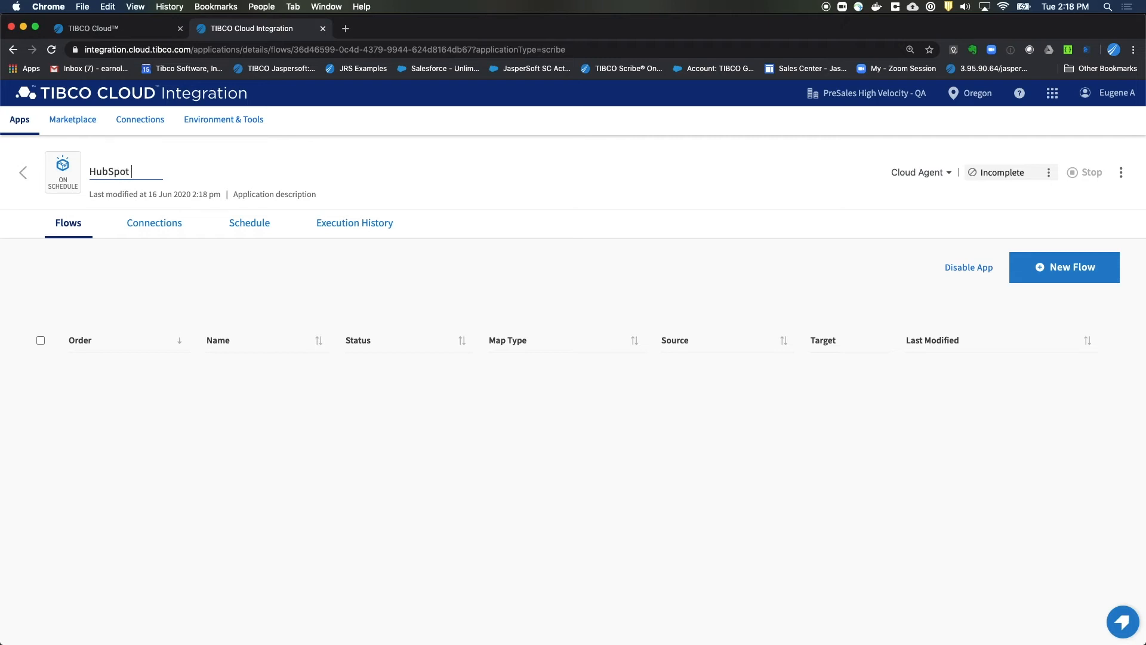
pyautogui.write('-')
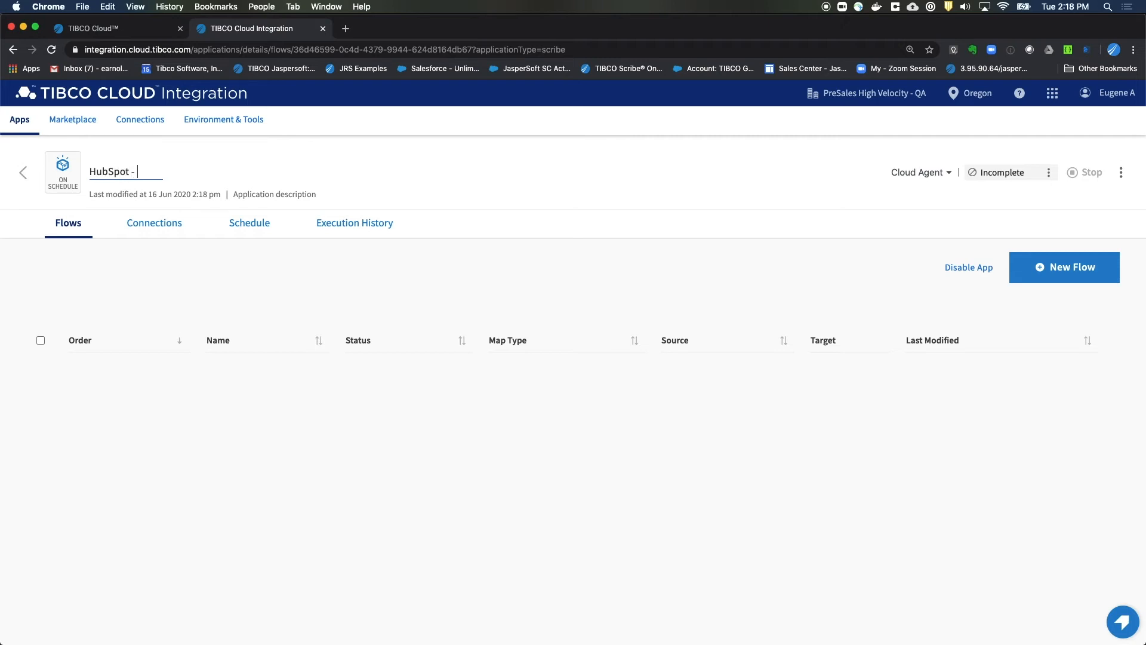
pyautogui.write('Dy')
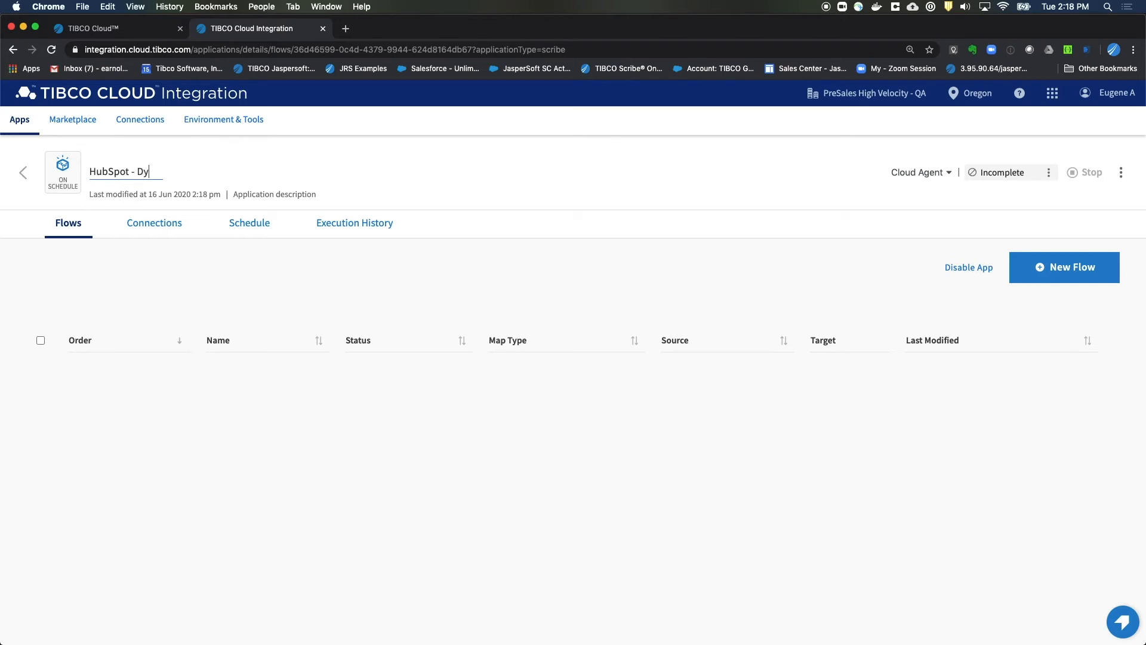
pyautogui.write('namics 3')
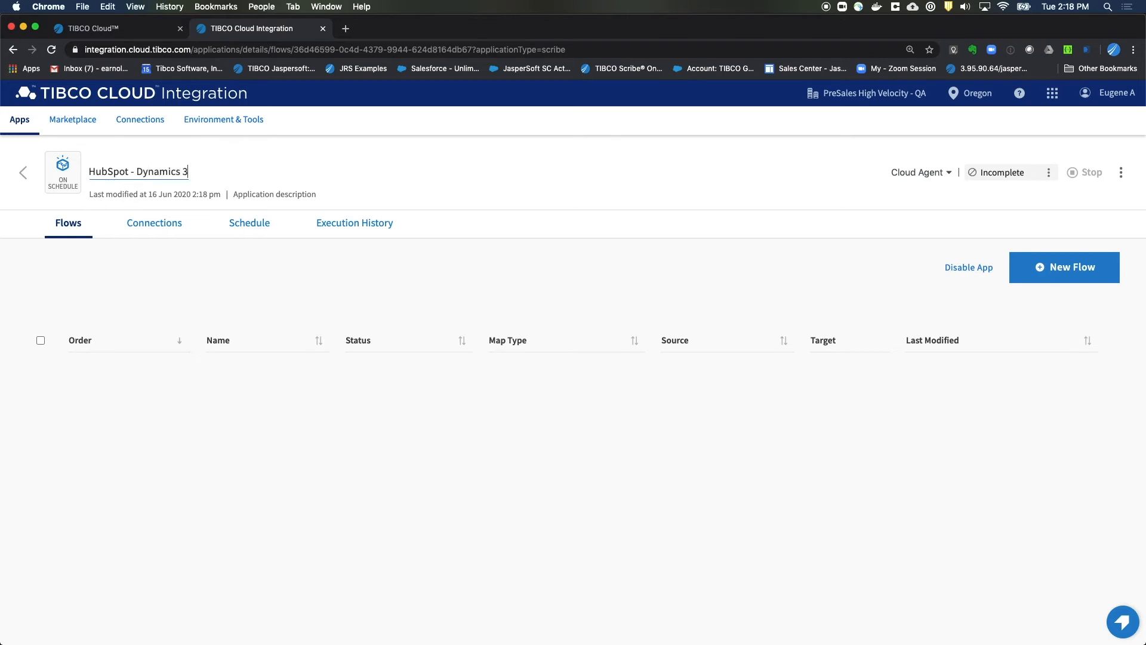
pyautogui.write('65/CRM')
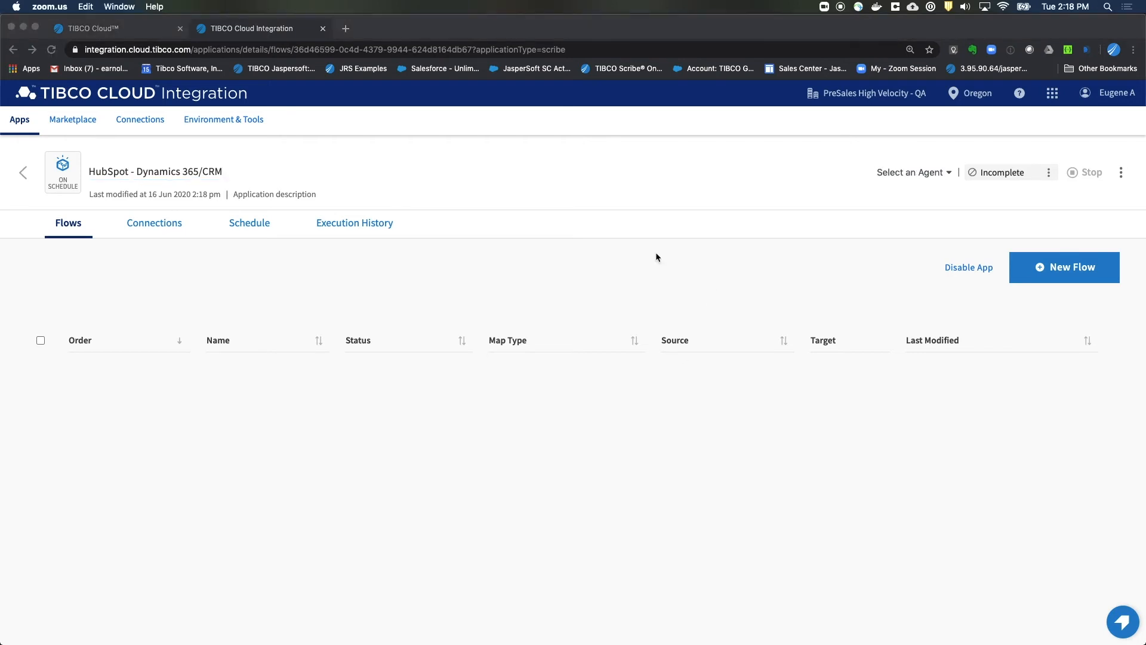
pyautogui.click(913, 172)
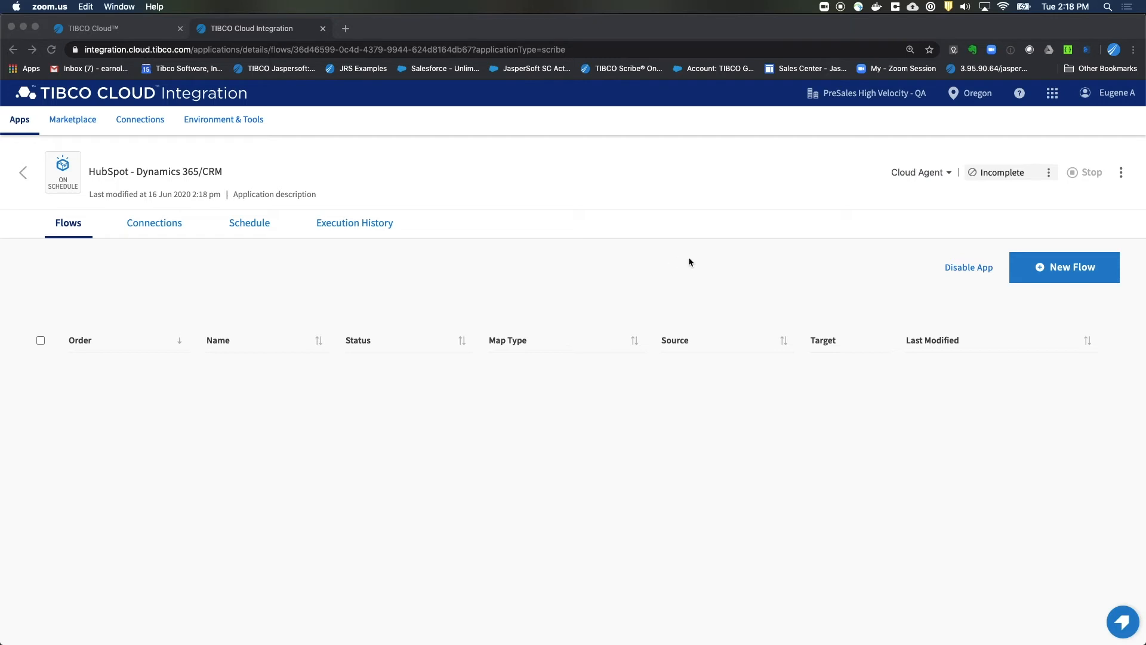
pyautogui.moveTo(552, 355)
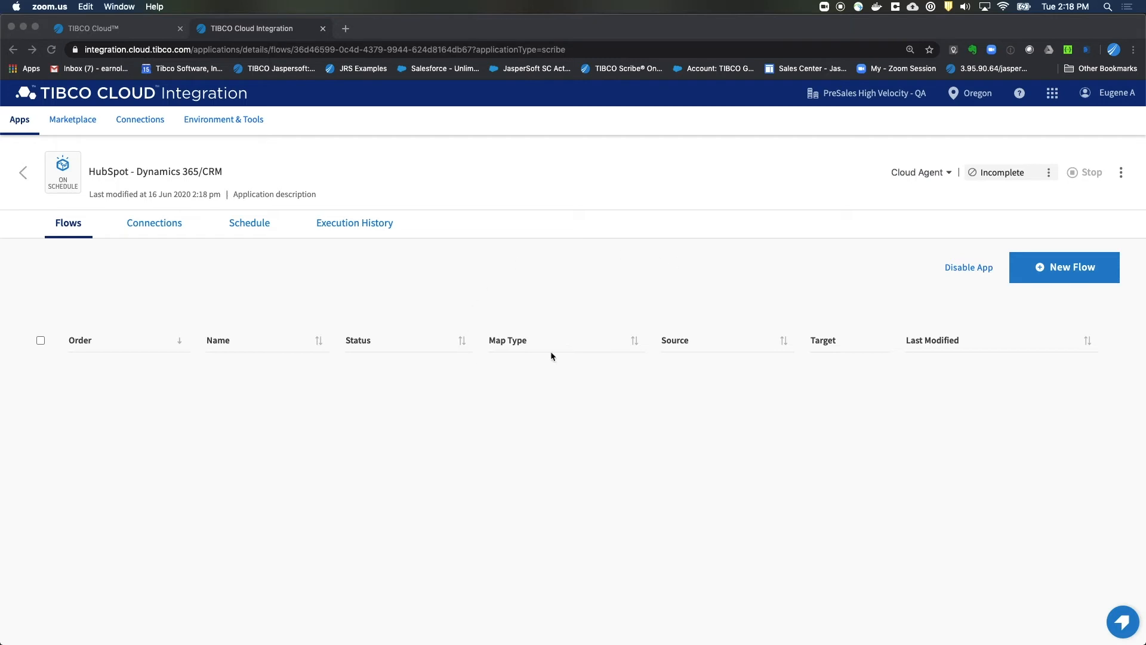
pyautogui.moveTo(554, 280)
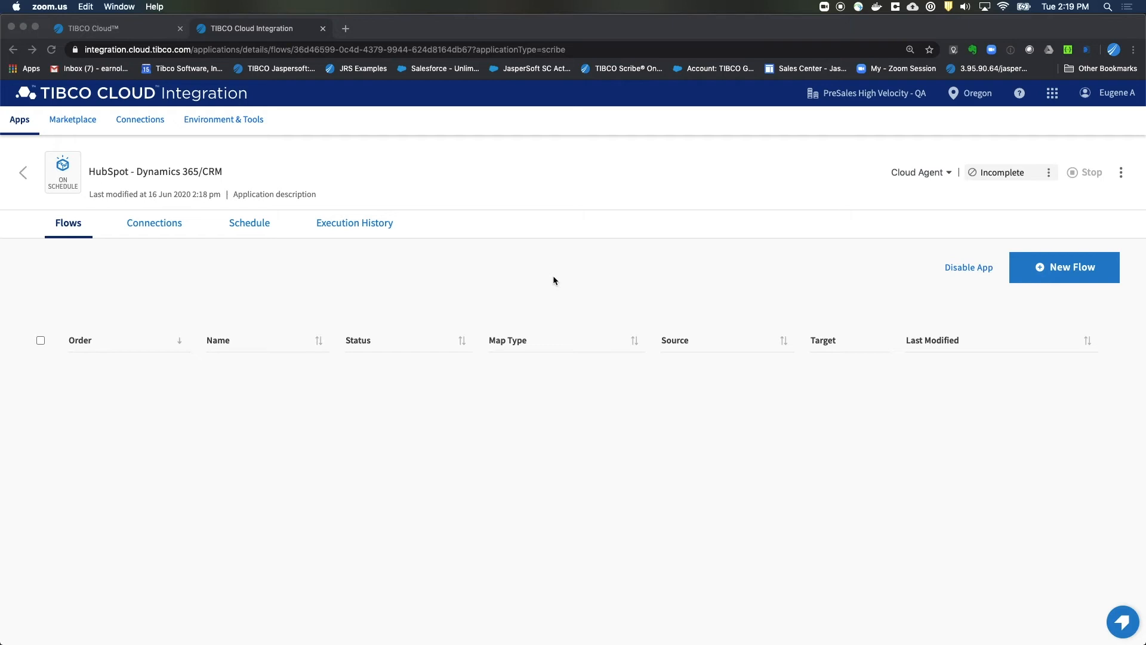
pyautogui.moveTo(572, 275)
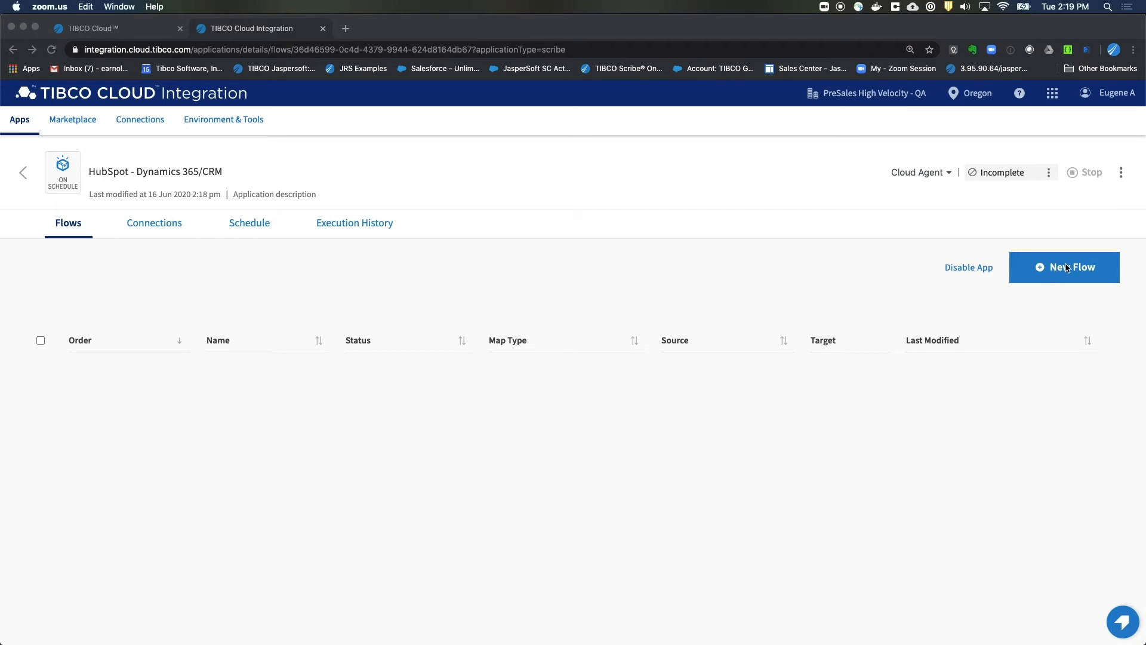
# Import the HubSpot Contacts -> Dynamics 365 CRM Leads flow from its JSON file.
pyautogui.click(1064, 266)
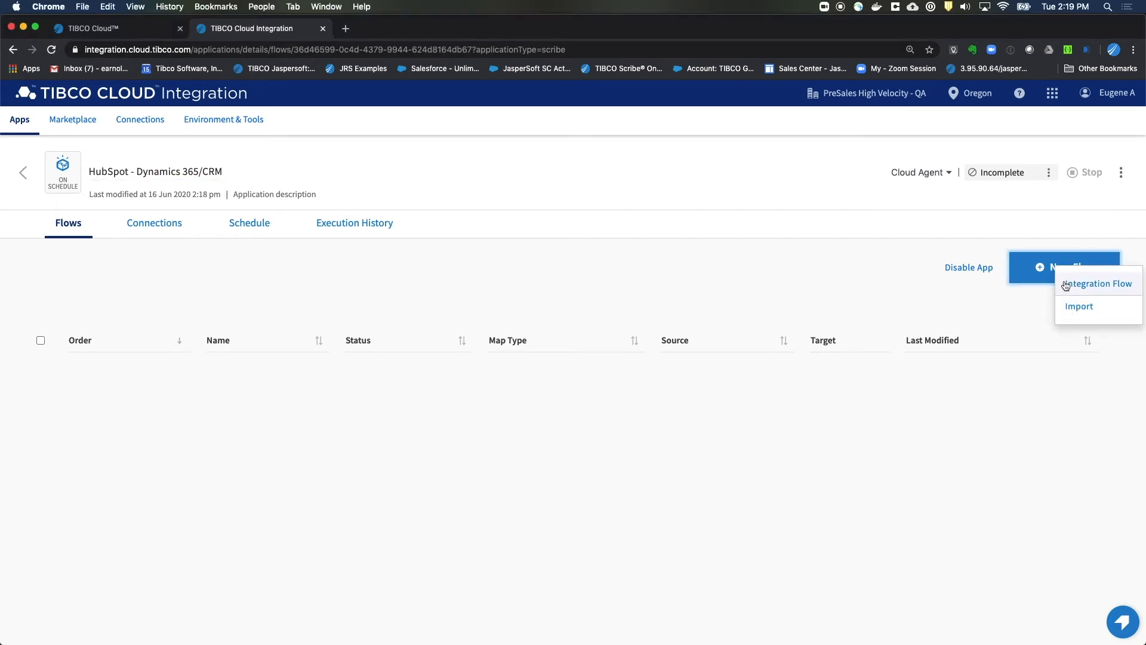
pyautogui.moveTo(1080, 307)
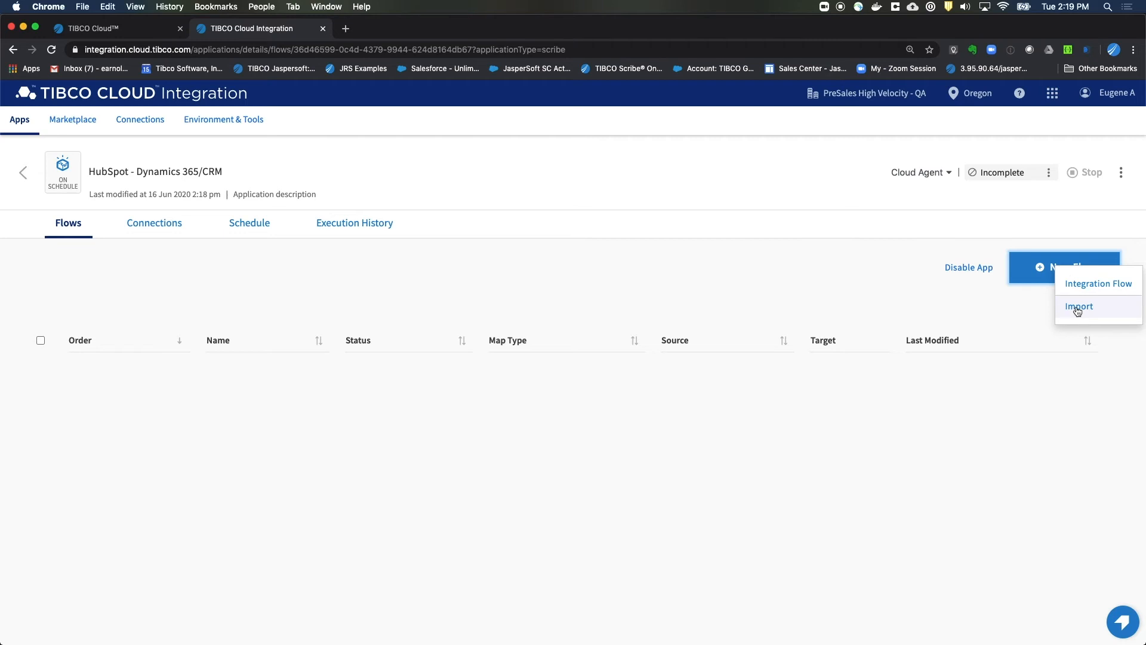
pyautogui.click(1079, 307)
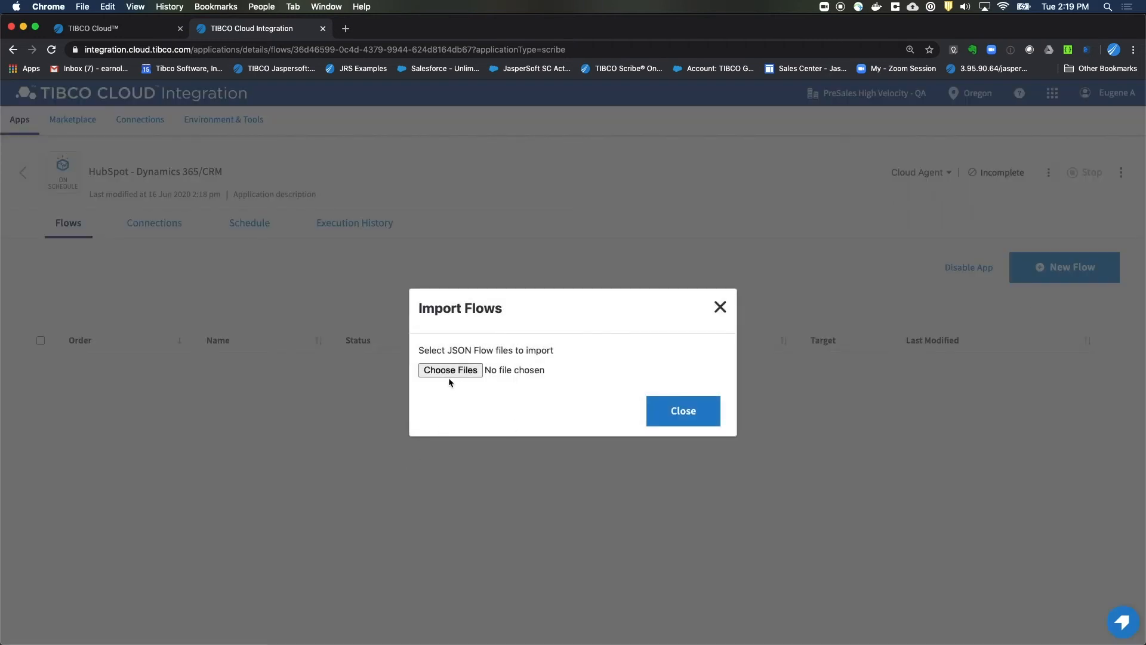
pyautogui.moveTo(450, 370)
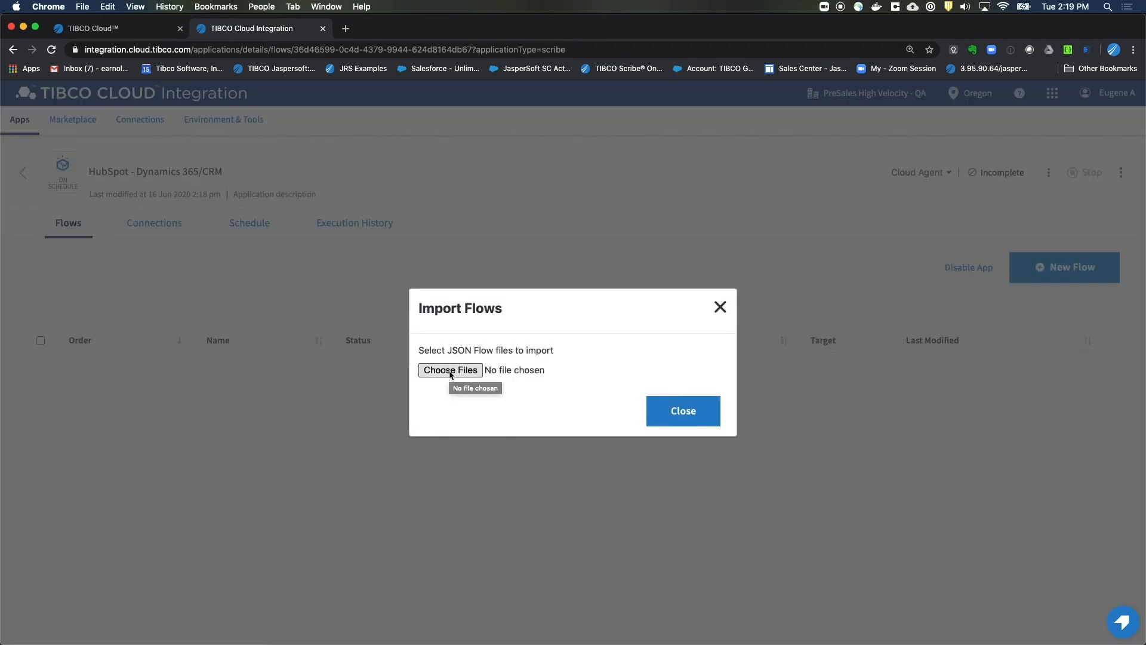
pyautogui.click(450, 370)
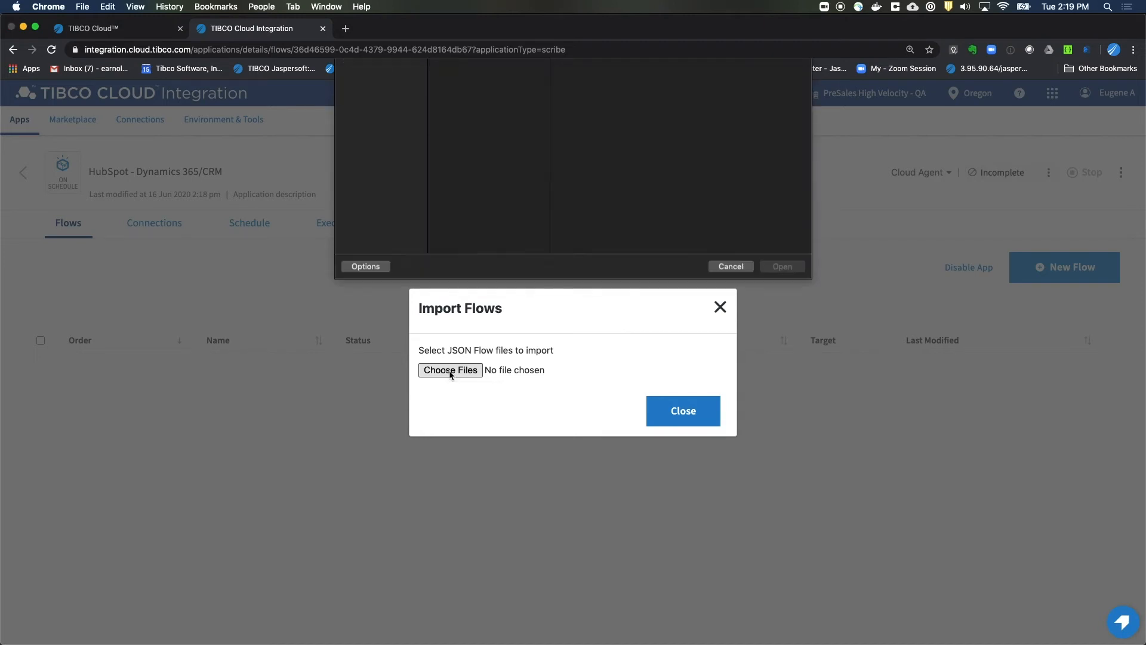
pyautogui.click(450, 371)
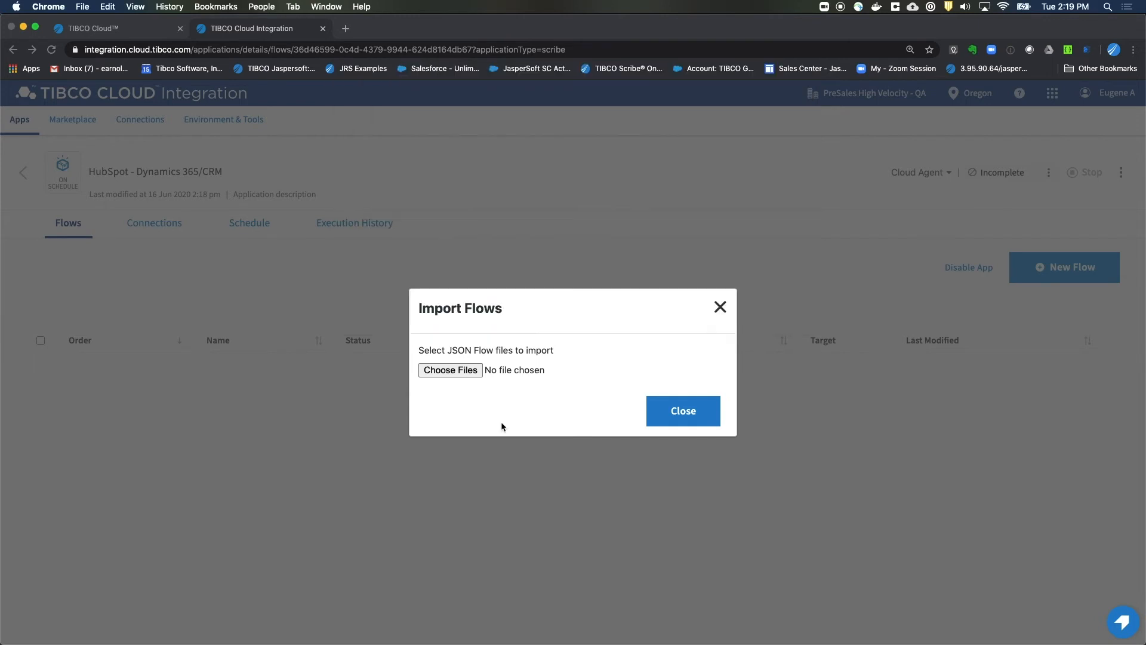
pyautogui.click(682, 410)
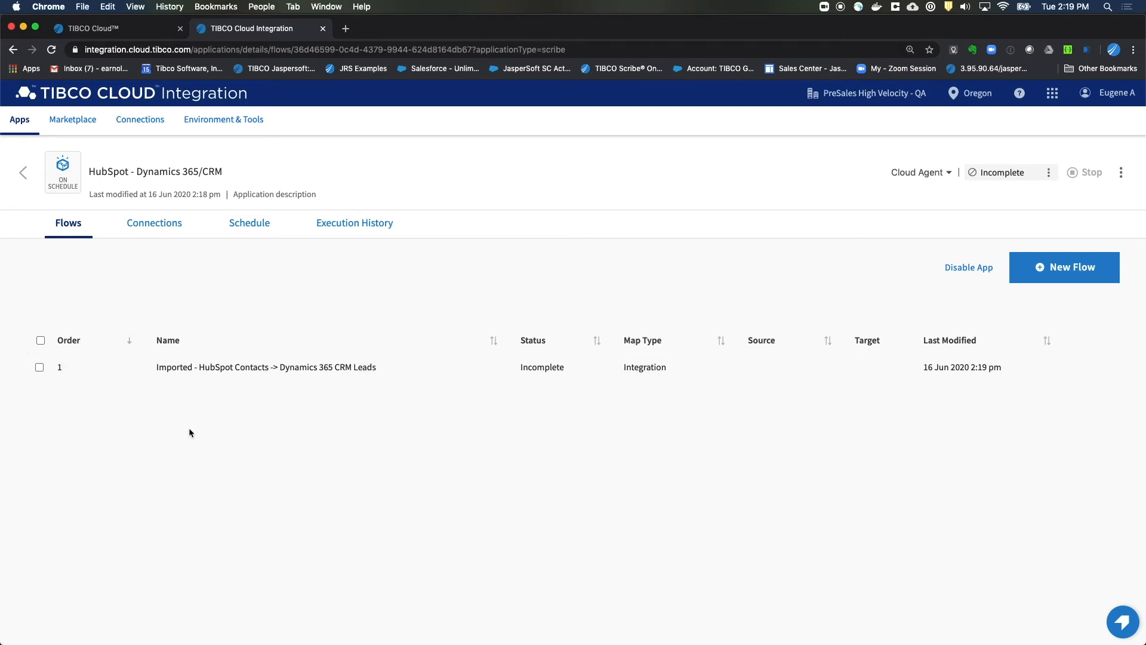
pyautogui.moveTo(204, 417)
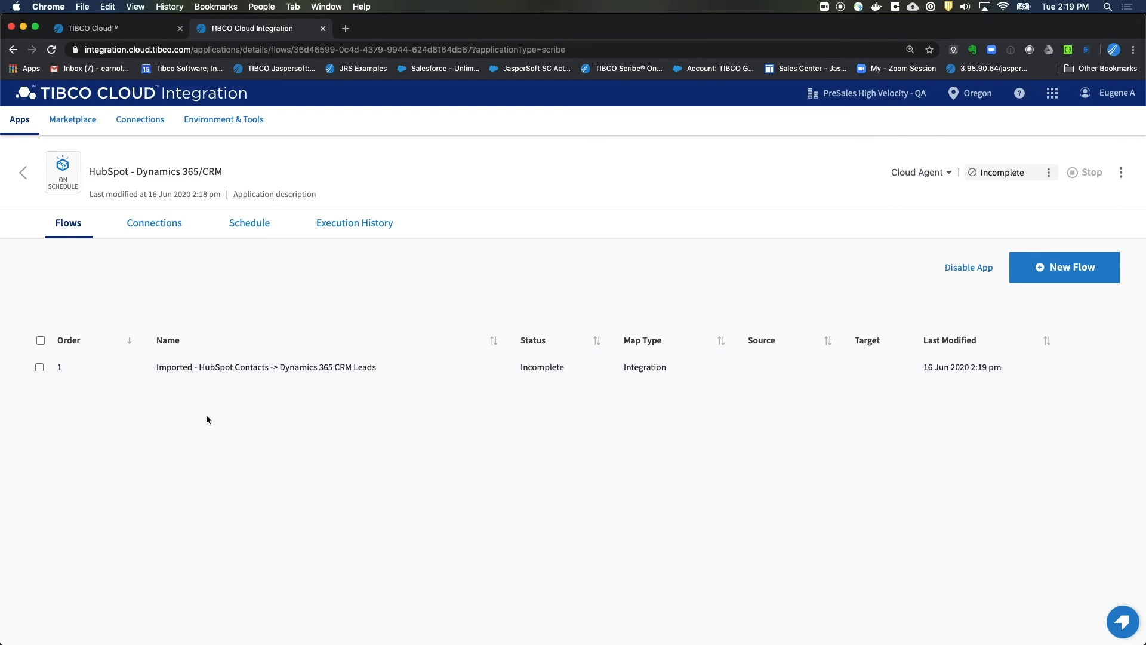
pyautogui.moveTo(474, 383)
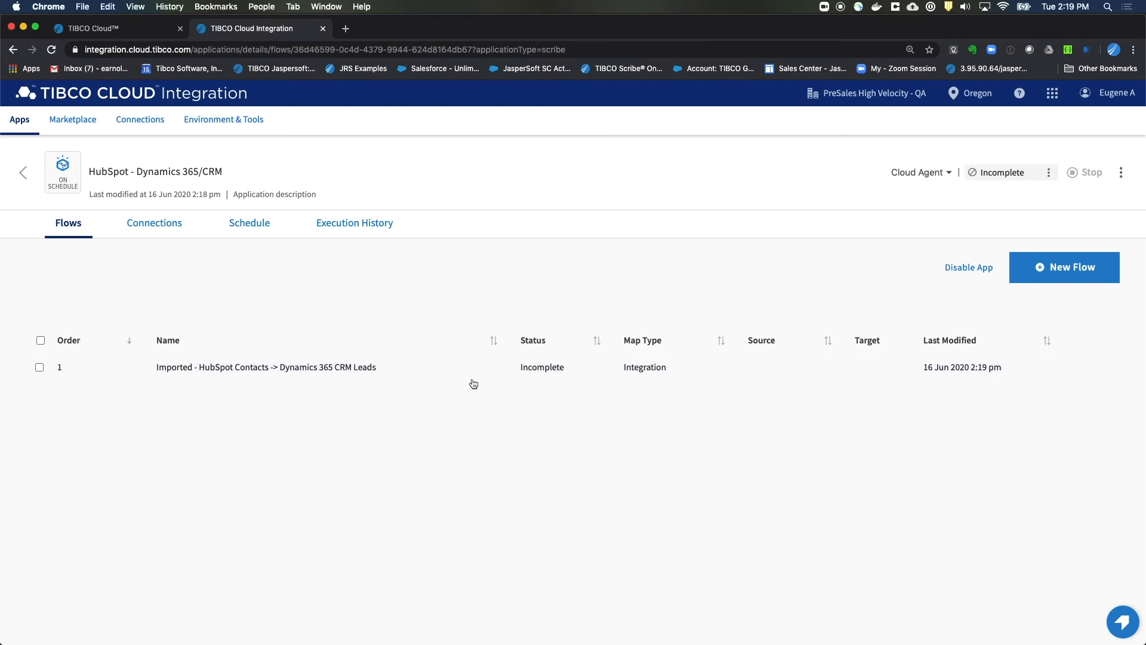
pyautogui.moveTo(469, 423)
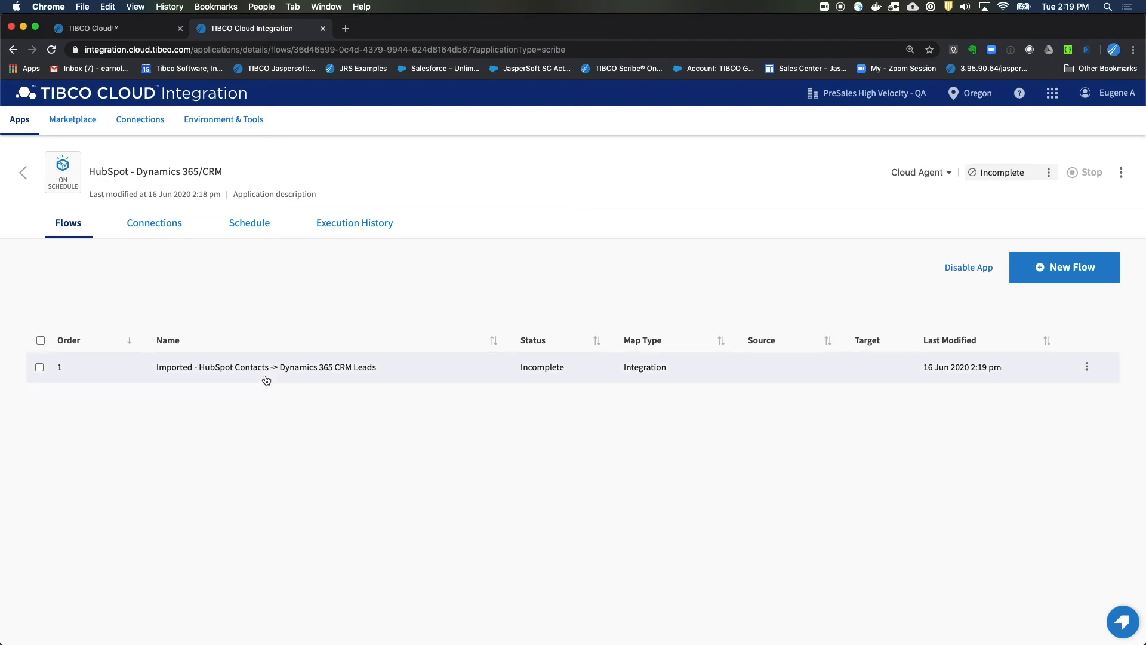
# Open the imported HubSpot Contacts -> Dynamics 365 CRM Leads flow in Advanced Mapping.
pyautogui.click(265, 367)
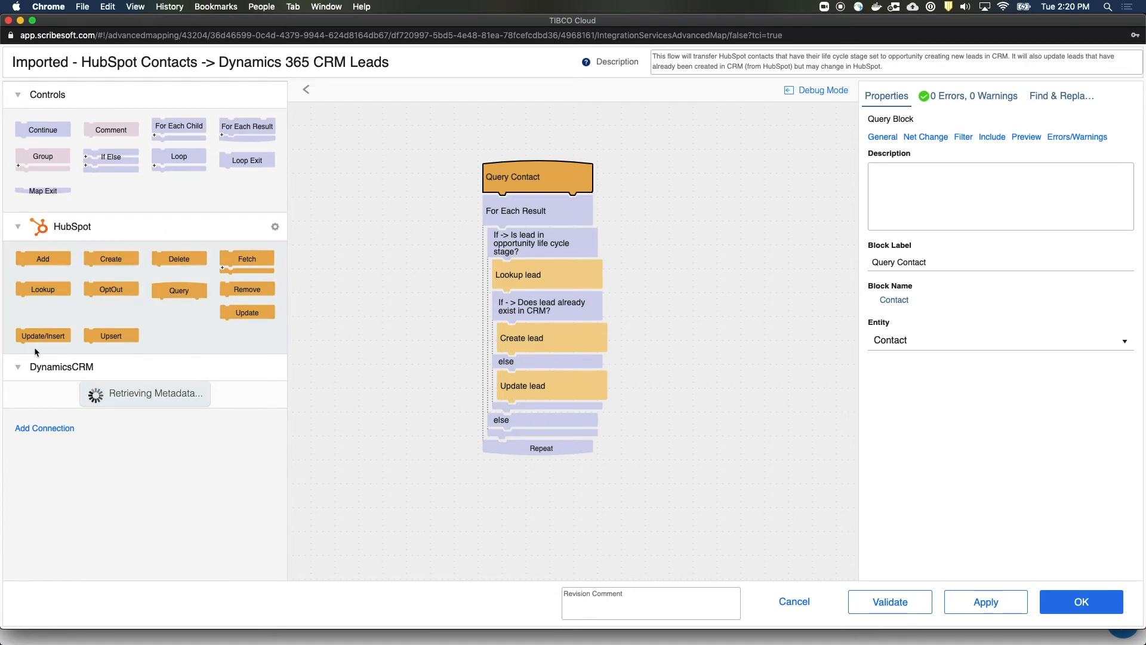
pyautogui.moveTo(344, 355)
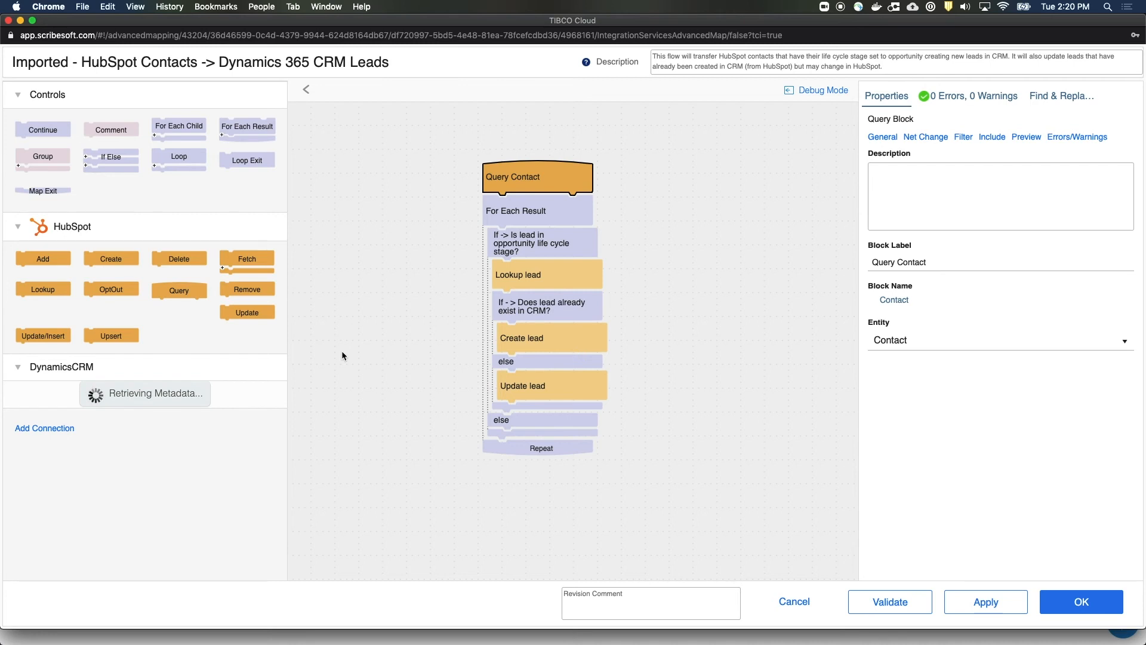
pyautogui.moveTo(181, 222)
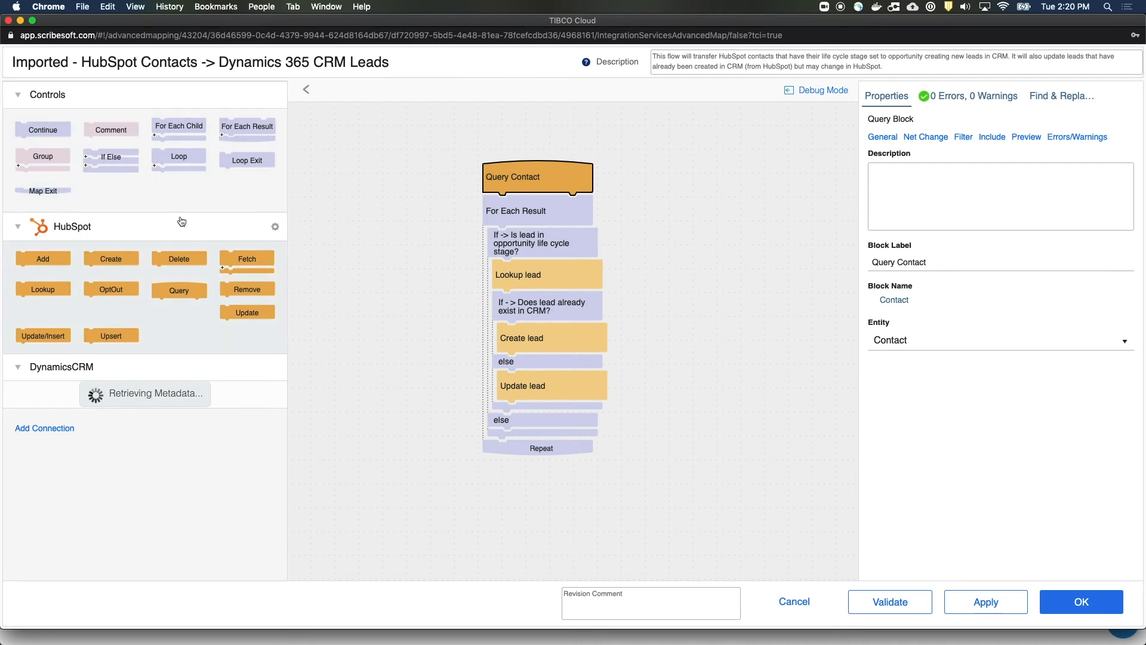
pyautogui.moveTo(211, 228)
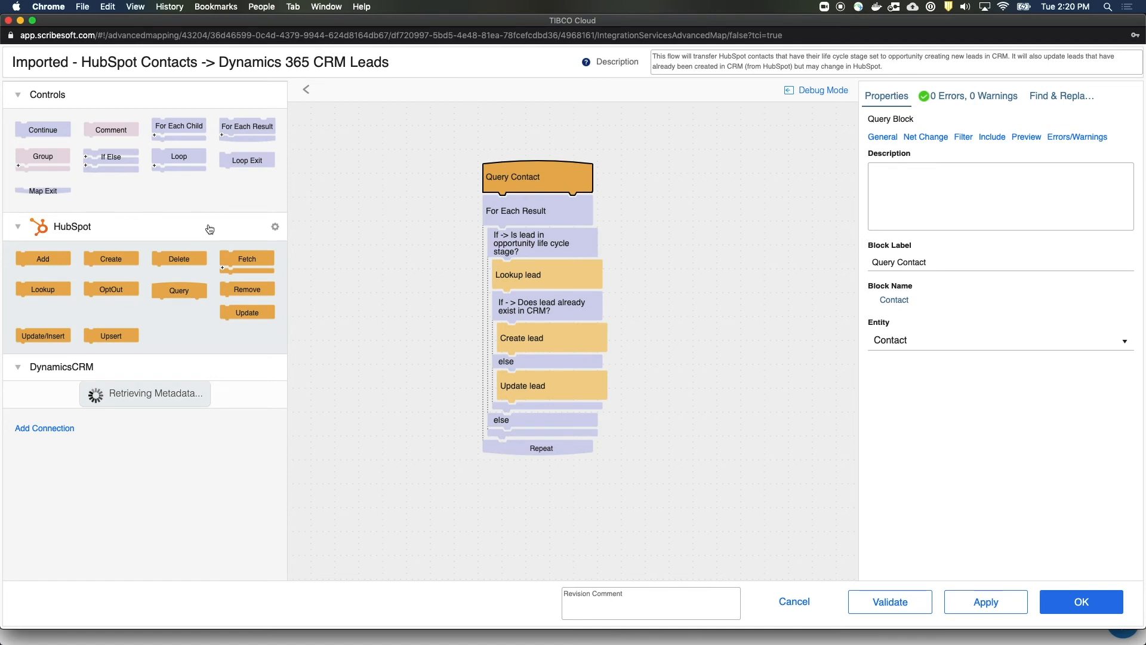
# Reassign the map's HubSpot connection, validate with 0 errors, apply and save-close the map.
pyautogui.click(276, 227)
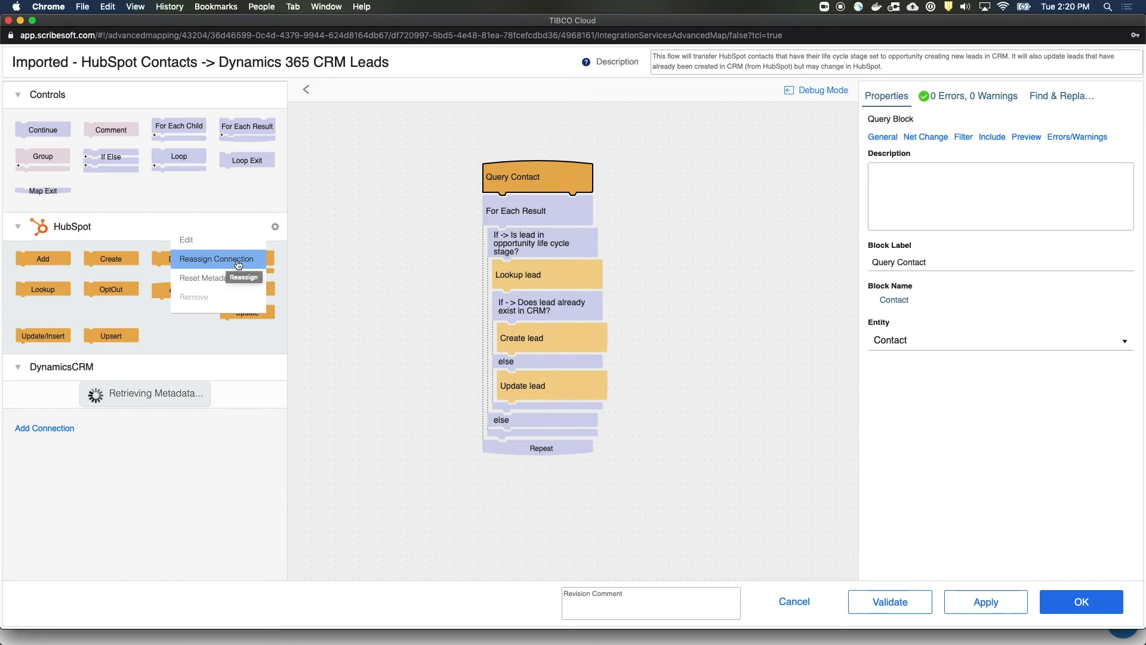
pyautogui.click(450, 226)
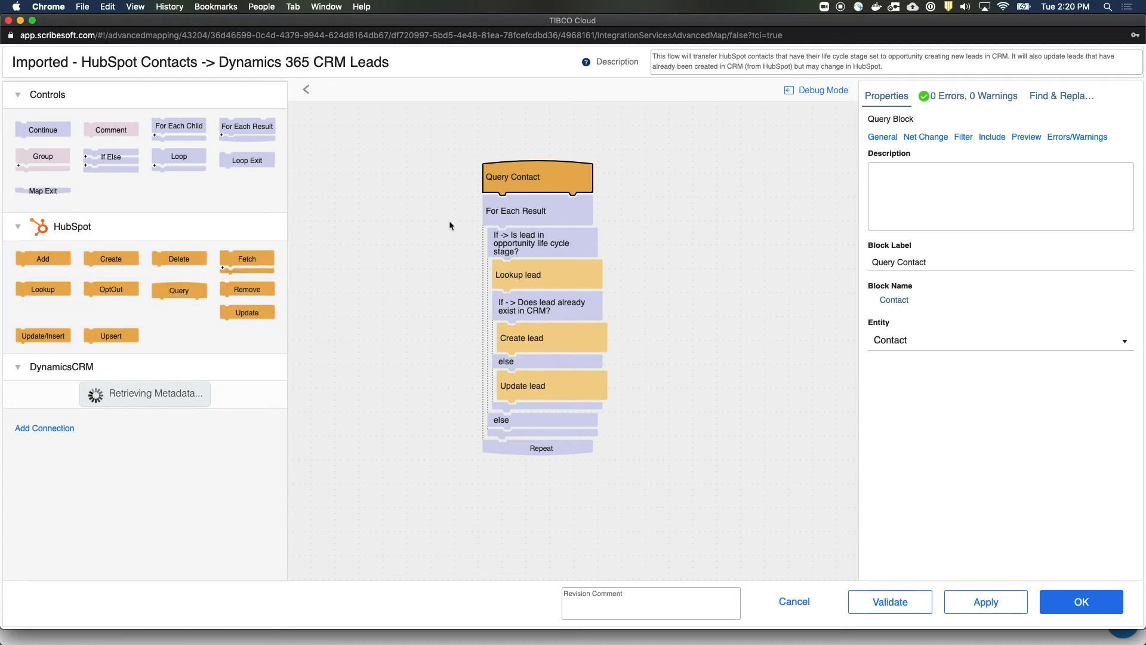
pyautogui.moveTo(365, 294)
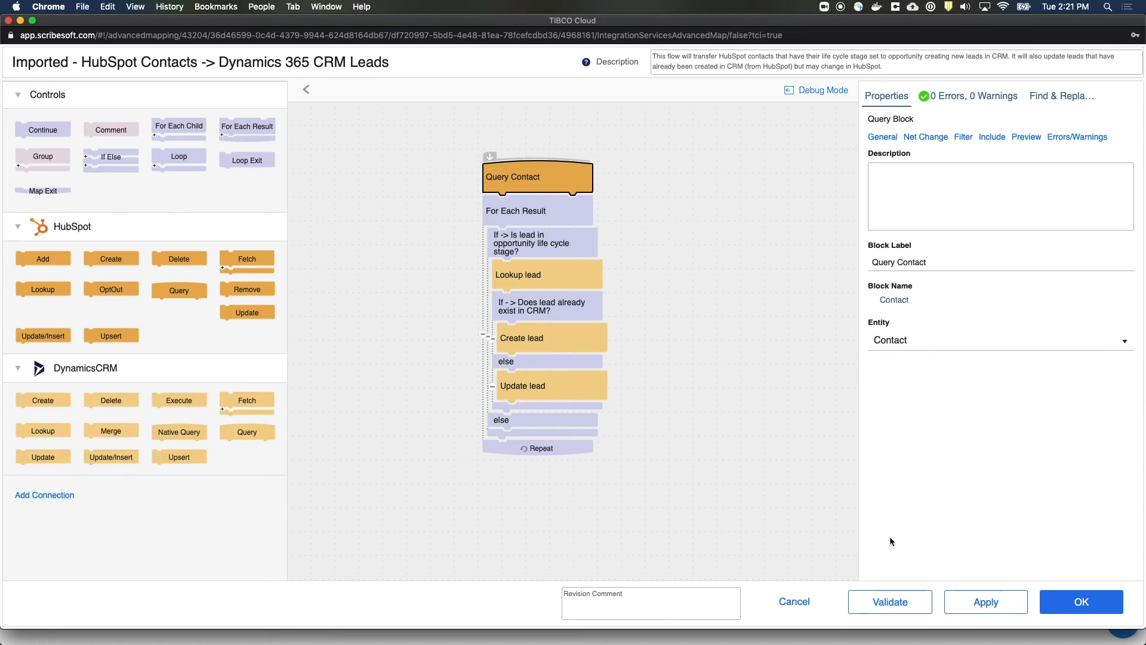
pyautogui.moveTo(890, 602)
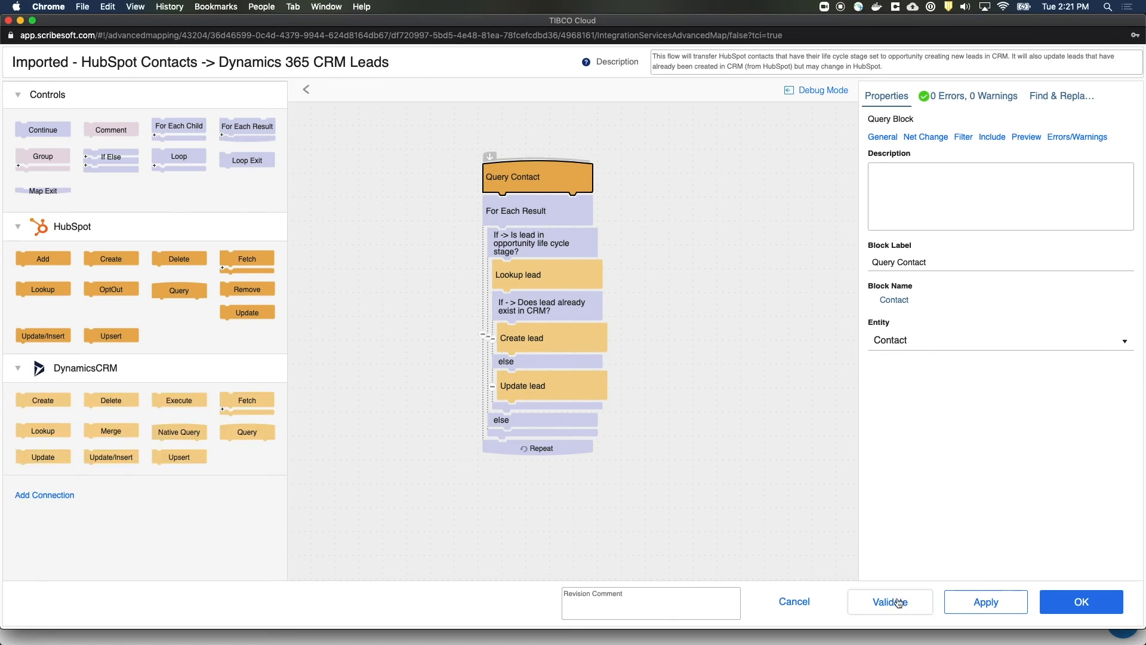
pyautogui.click(889, 602)
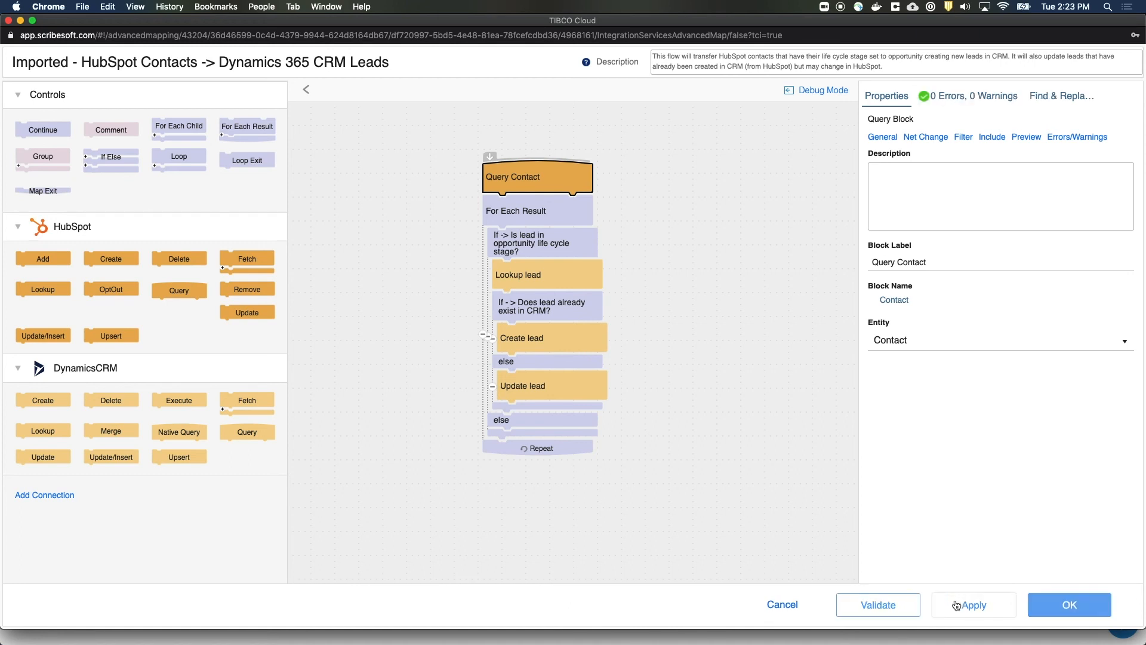
pyautogui.click(973, 605)
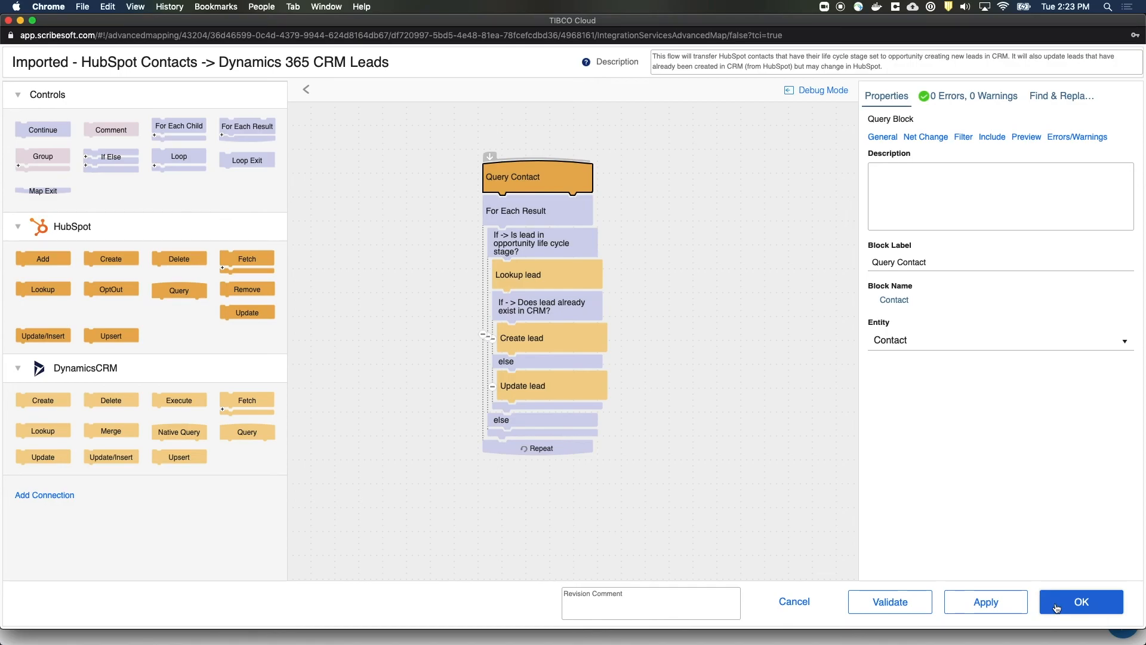
pyautogui.click(1082, 602)
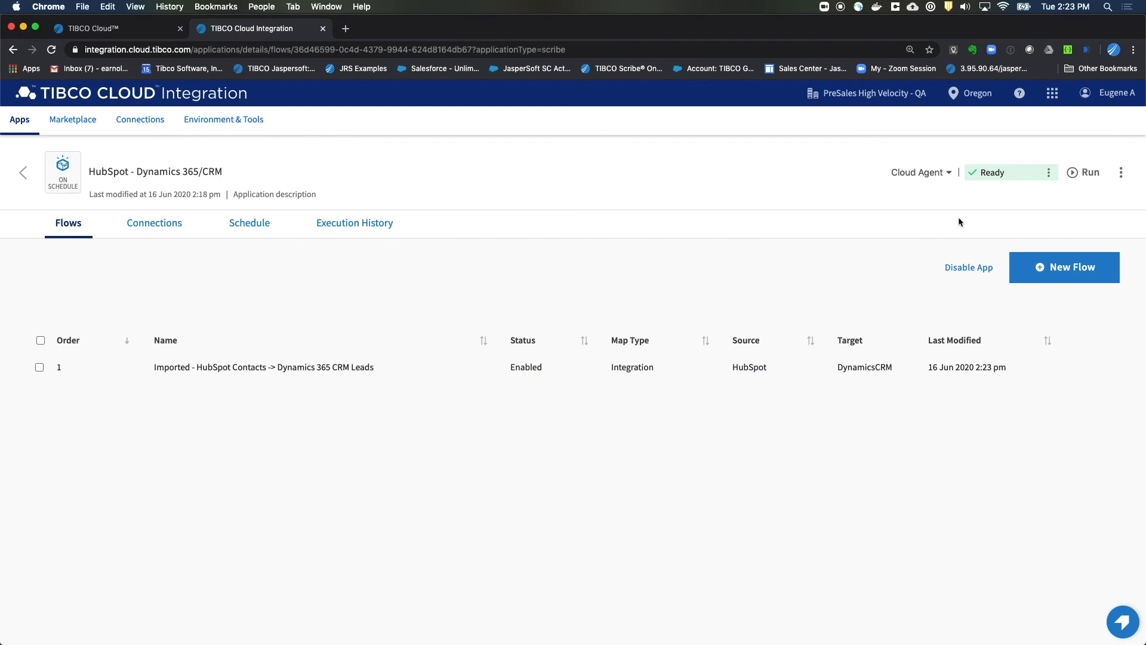
pyautogui.moveTo(1023, 150)
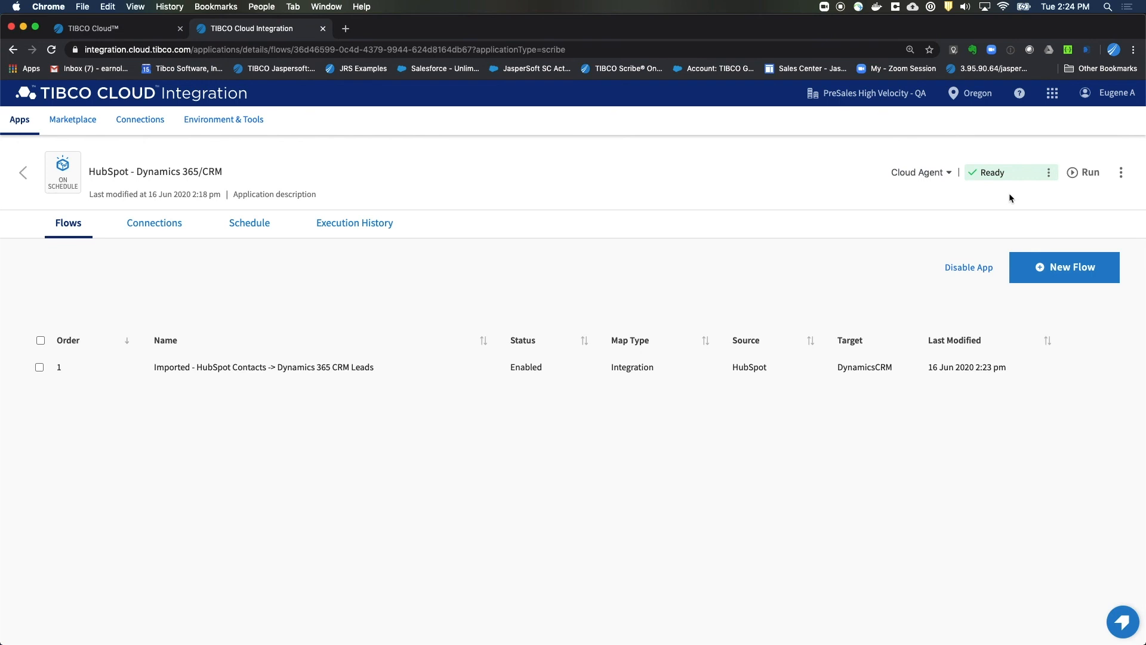
pyautogui.moveTo(1021, 199)
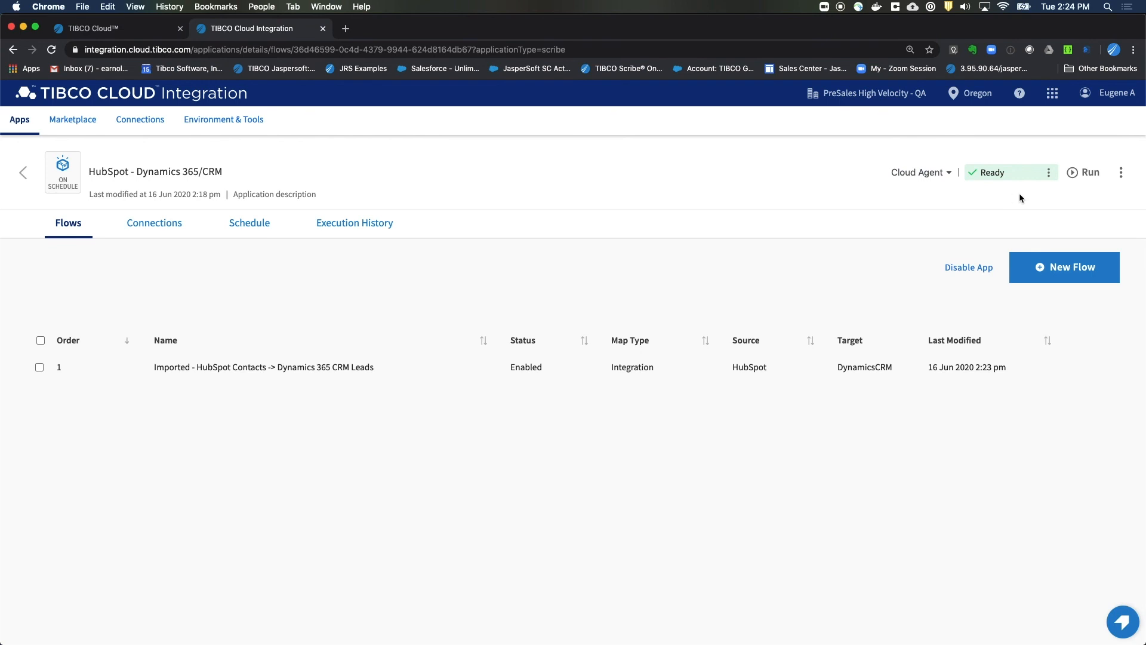
pyautogui.moveTo(1003, 196)
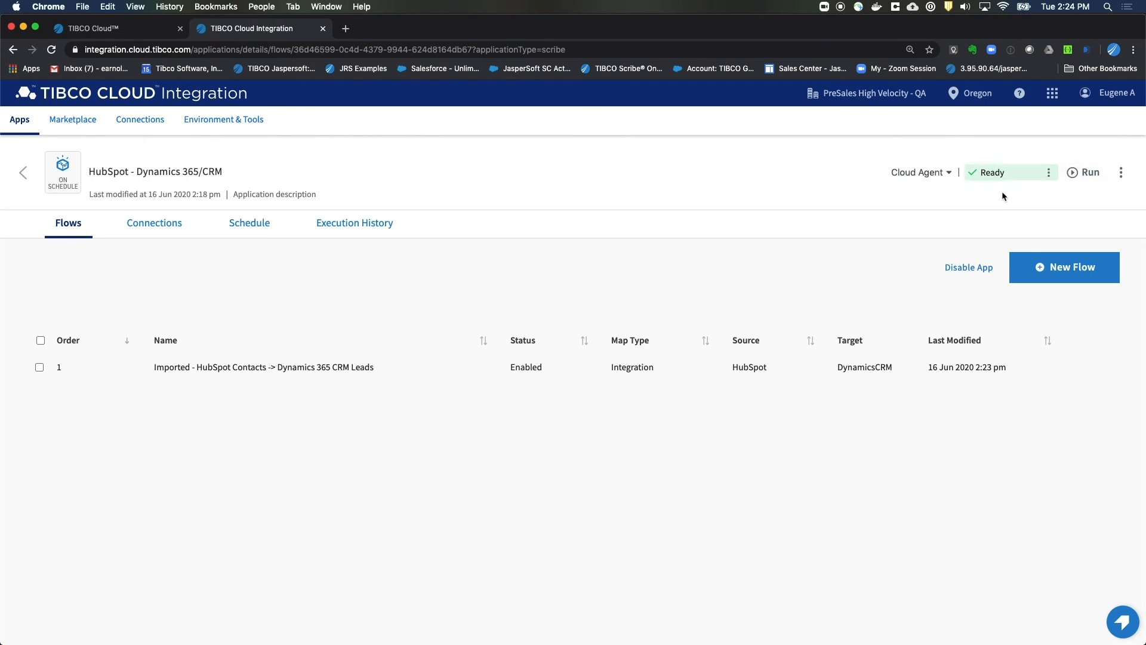
pyautogui.moveTo(988, 197)
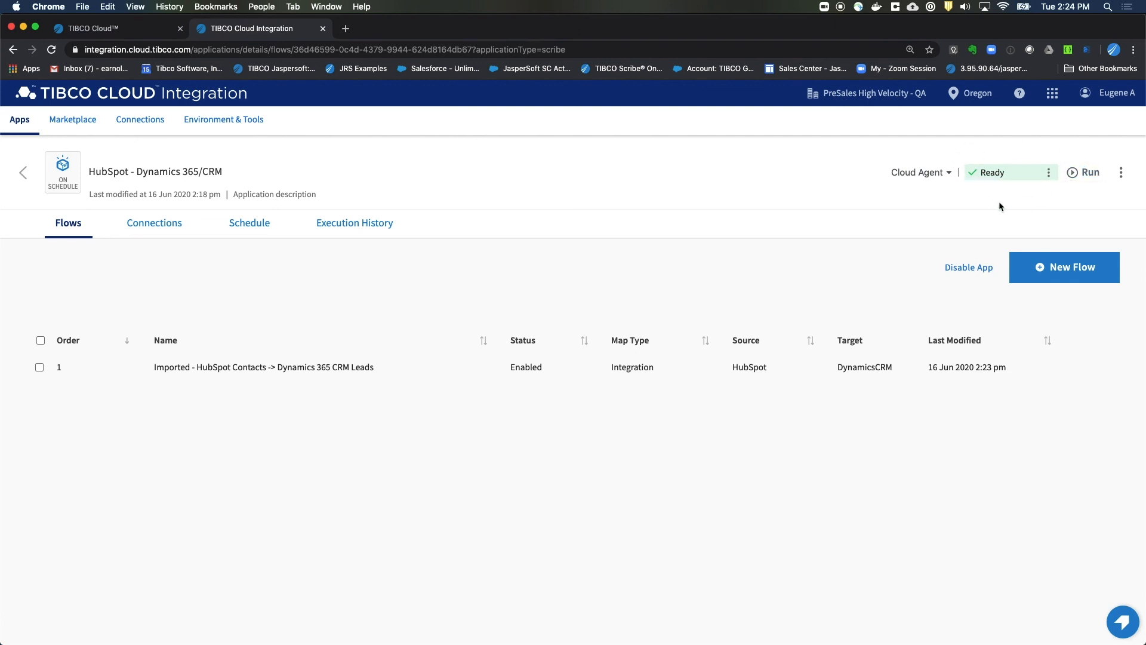
pyautogui.moveTo(1011, 198)
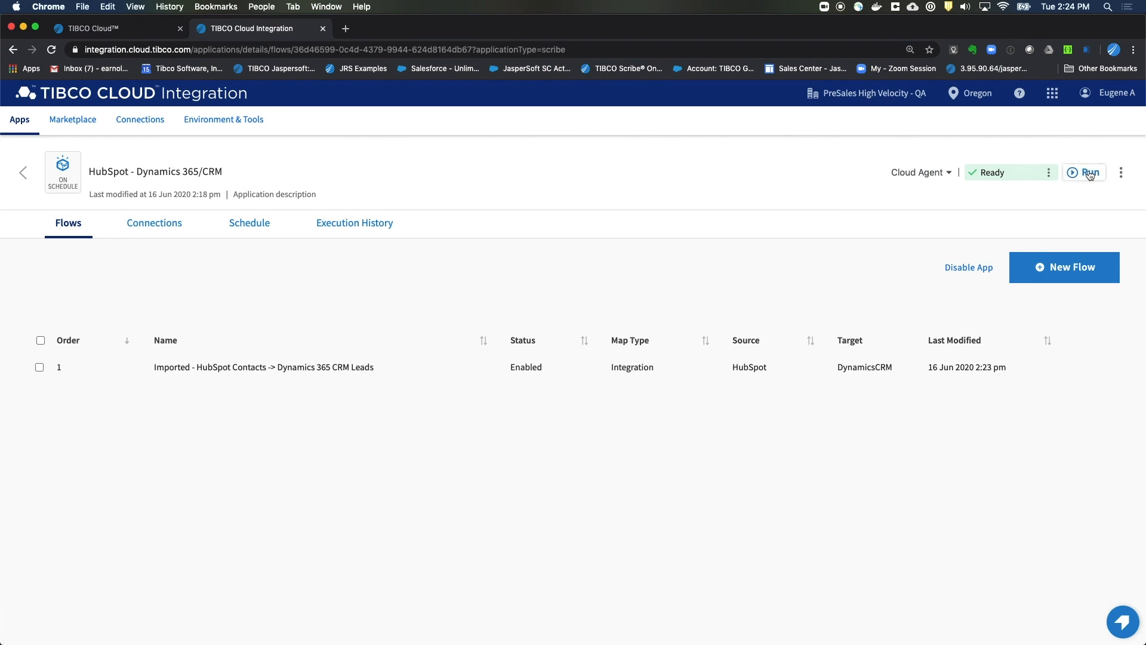
pyautogui.moveTo(1089, 175)
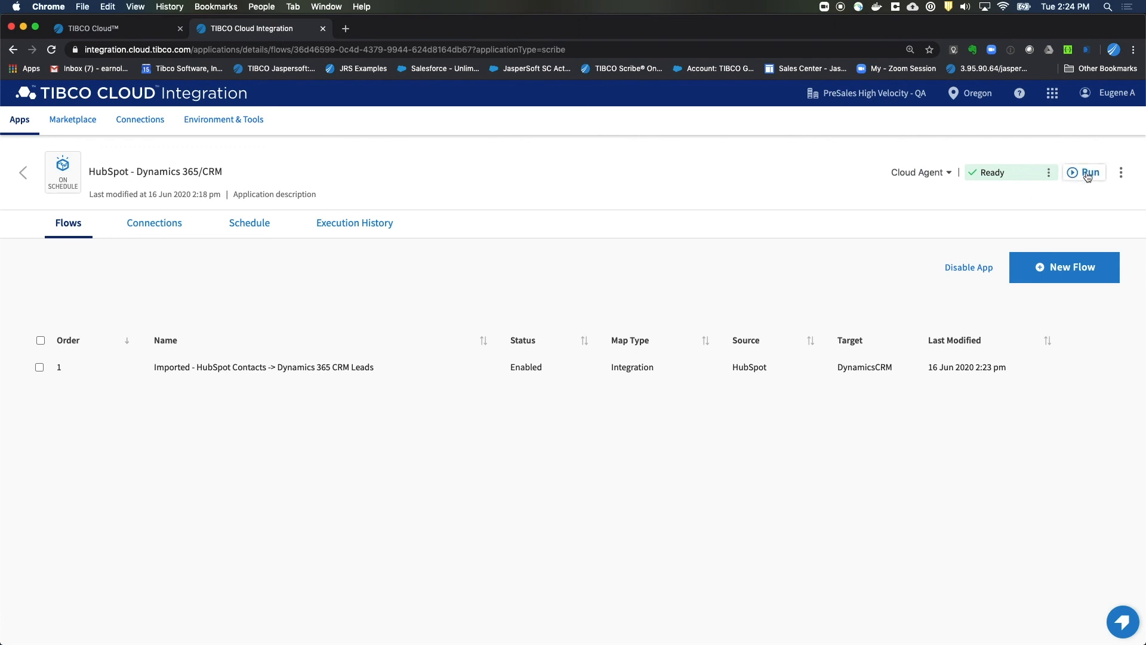
# Start the HubSpot - Dynamics 365/CRM app running from its Ready status.
pyautogui.click(1090, 172)
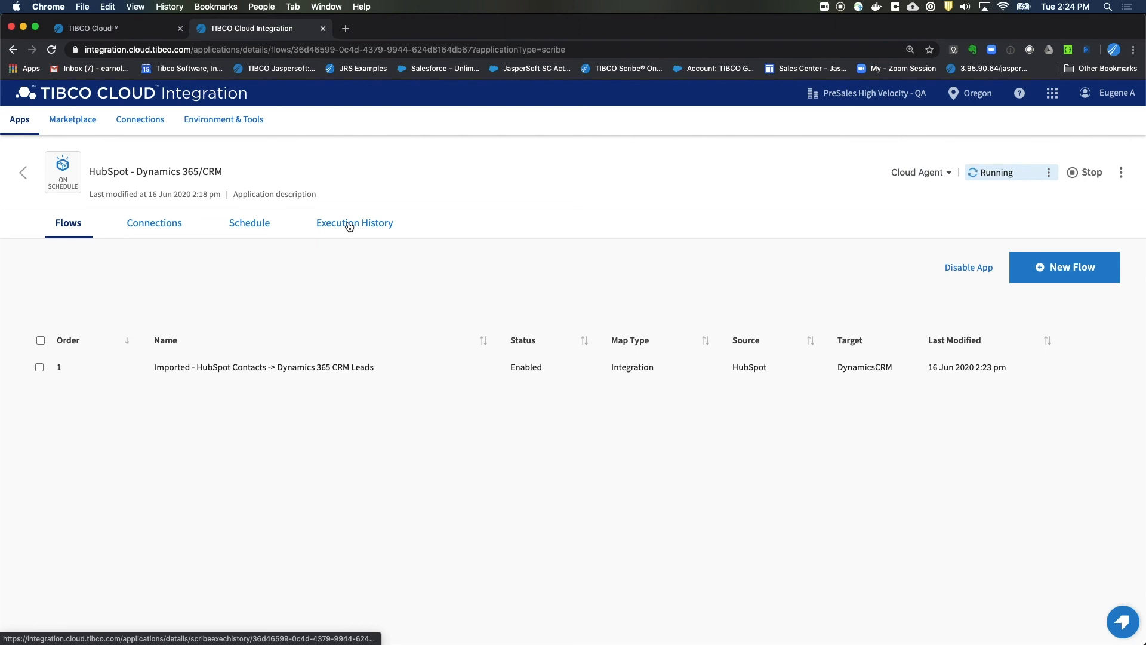
# View the app's execution history showing one run in progress with 0 records processed.
pyautogui.click(355, 223)
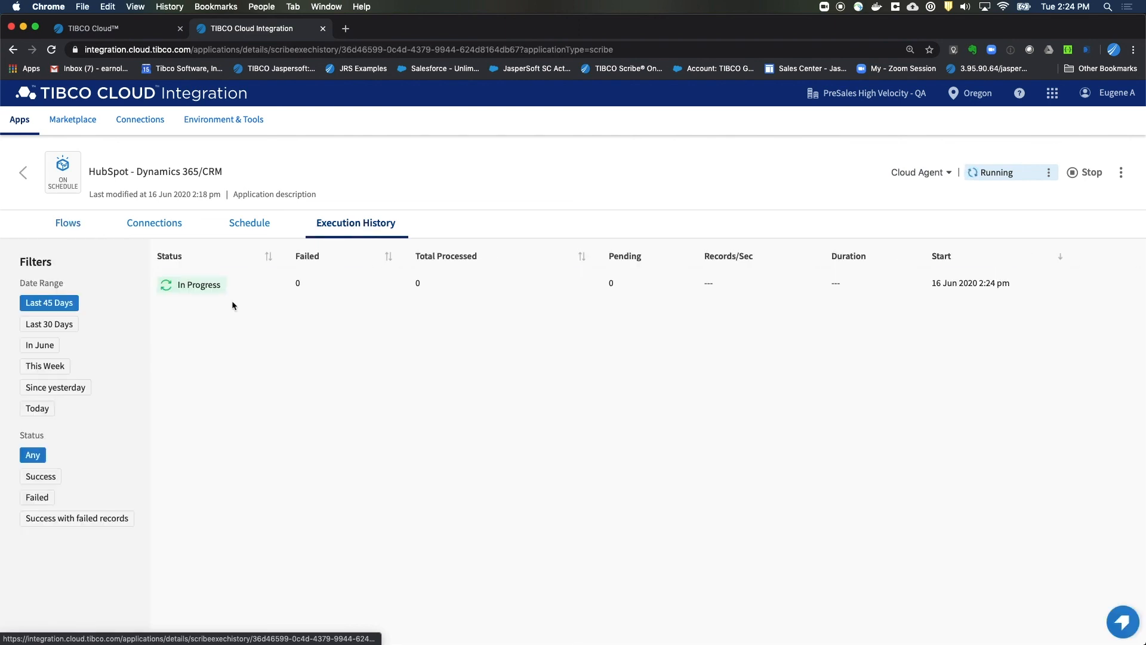
pyautogui.moveTo(179, 338)
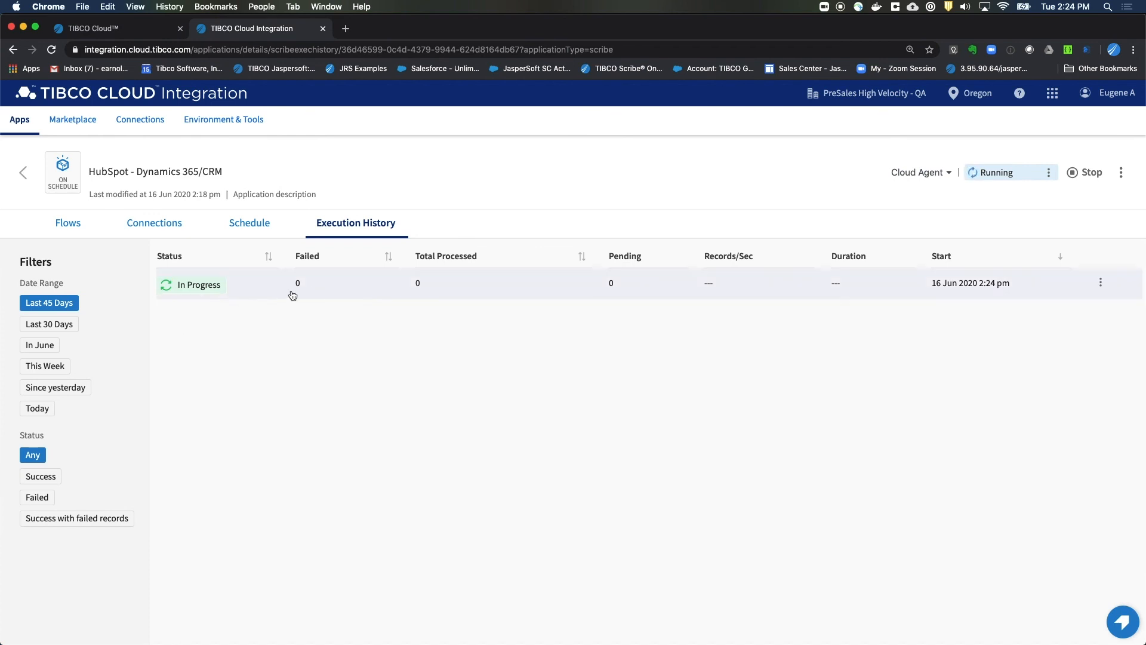
pyautogui.moveTo(295, 346)
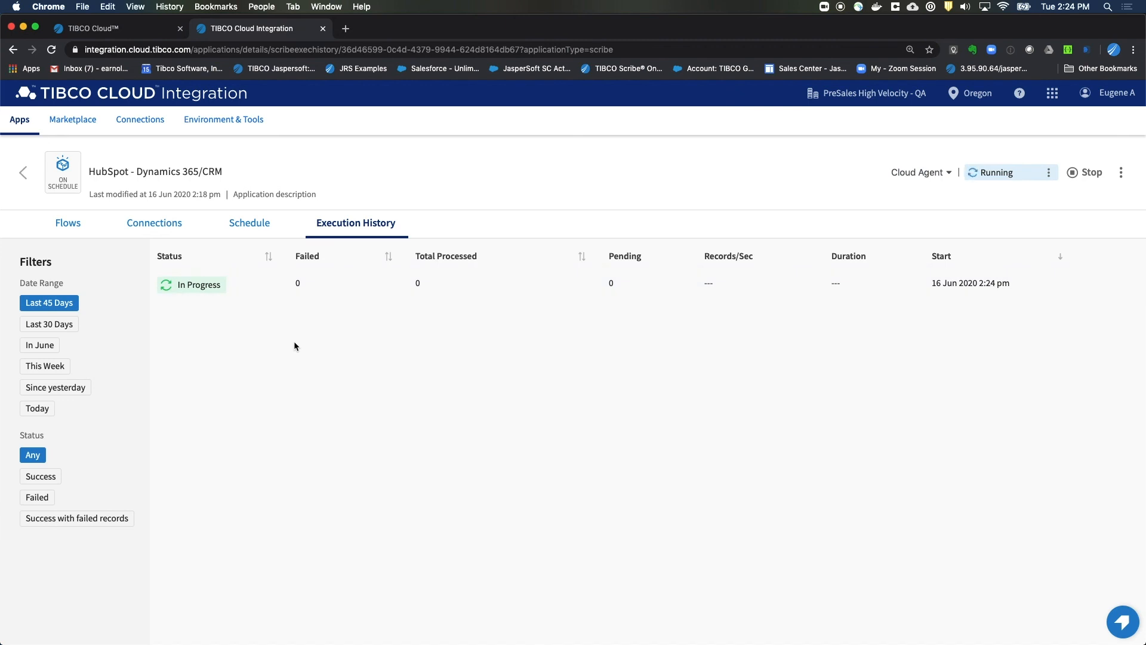